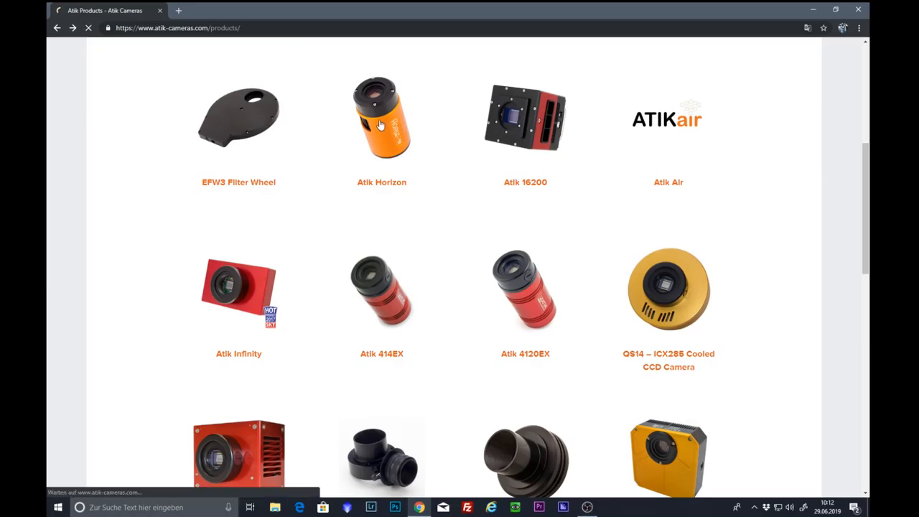
# View the Atik Horizon and Atik One 6.0 product pages, returning to the products grid each time.
pyautogui.click(382, 118)
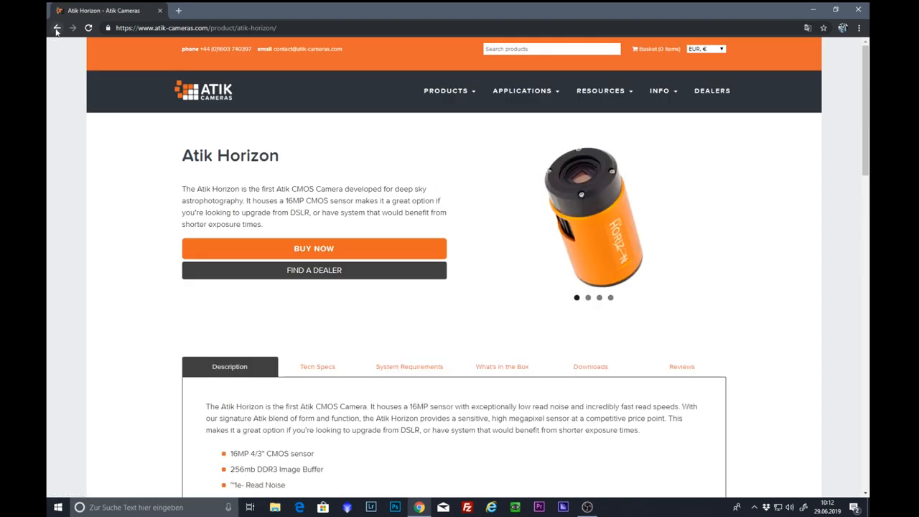
pyautogui.click(57, 27)
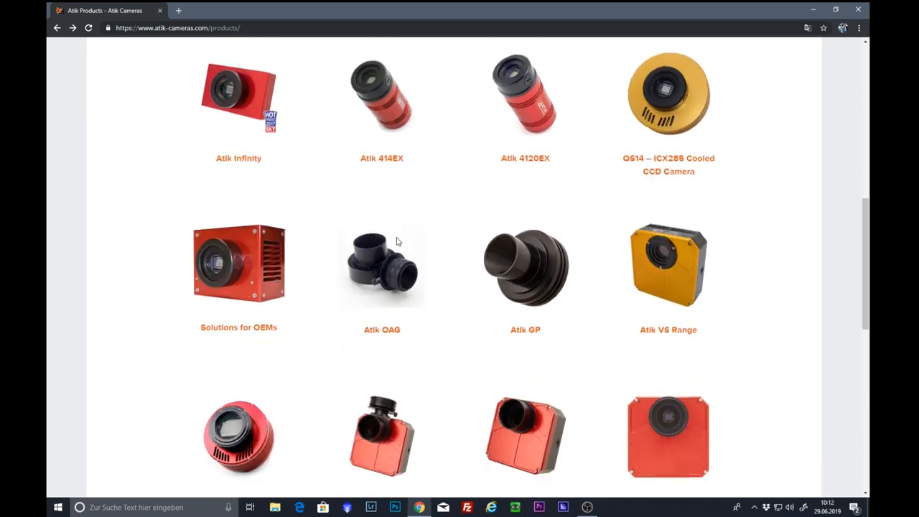
pyautogui.scroll(-3)
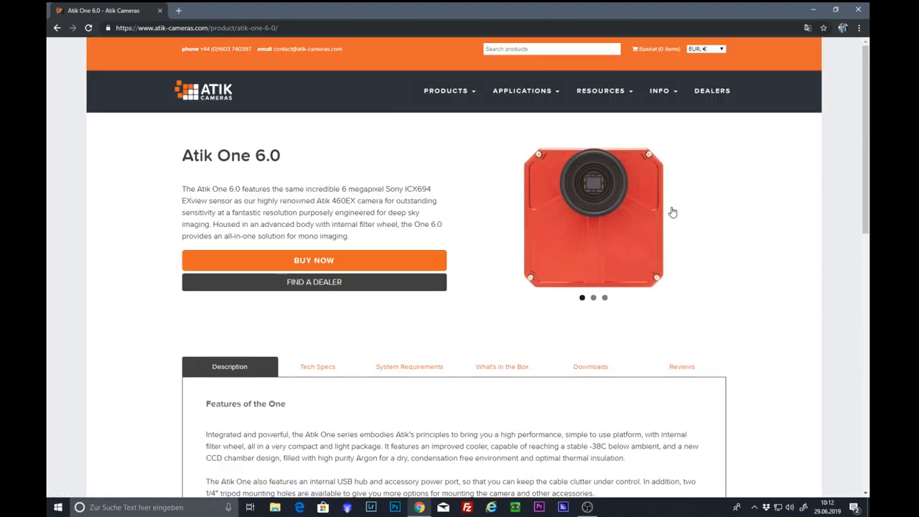
pyautogui.click(58, 28)
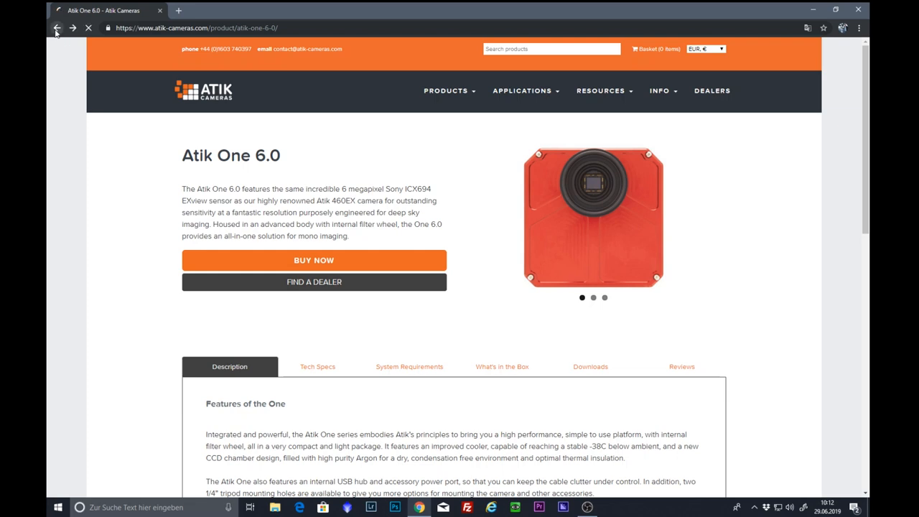
pyautogui.click(57, 27)
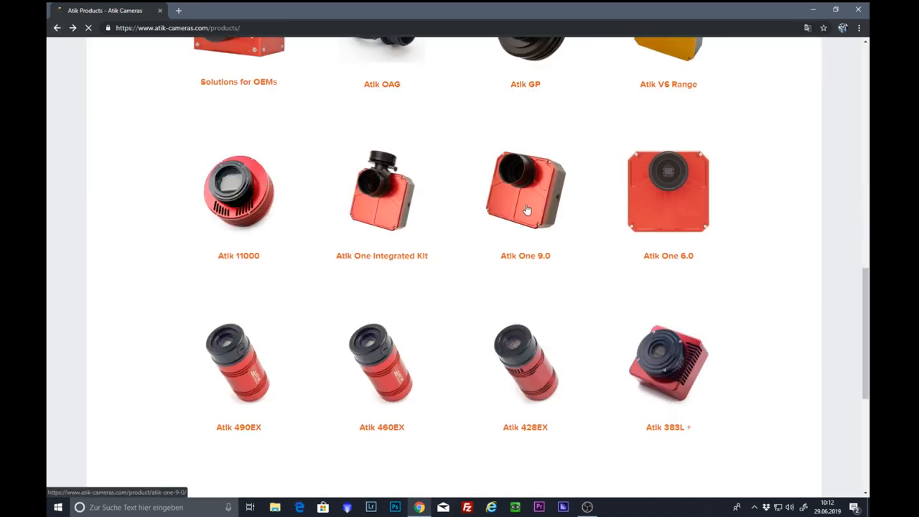
# Open the Atik One 9.0 product page and flip through its photos.
pyautogui.click(525, 189)
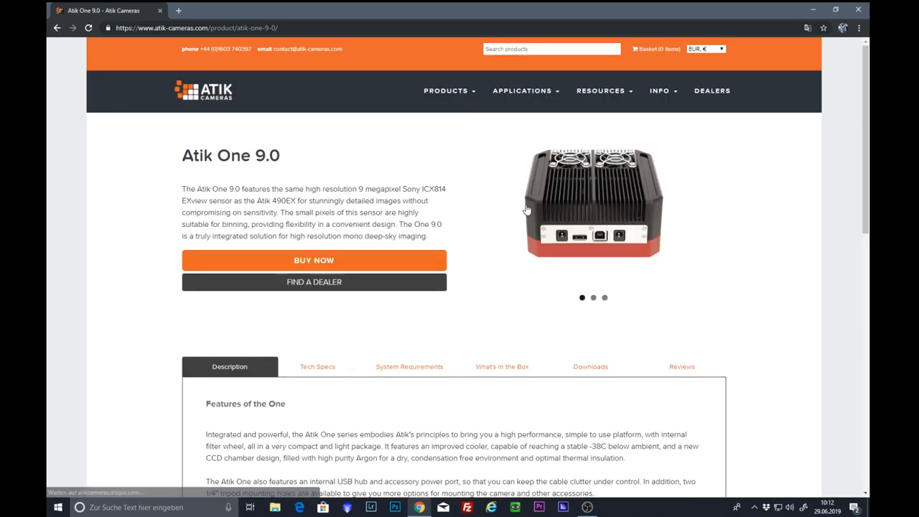
pyautogui.click(715, 218)
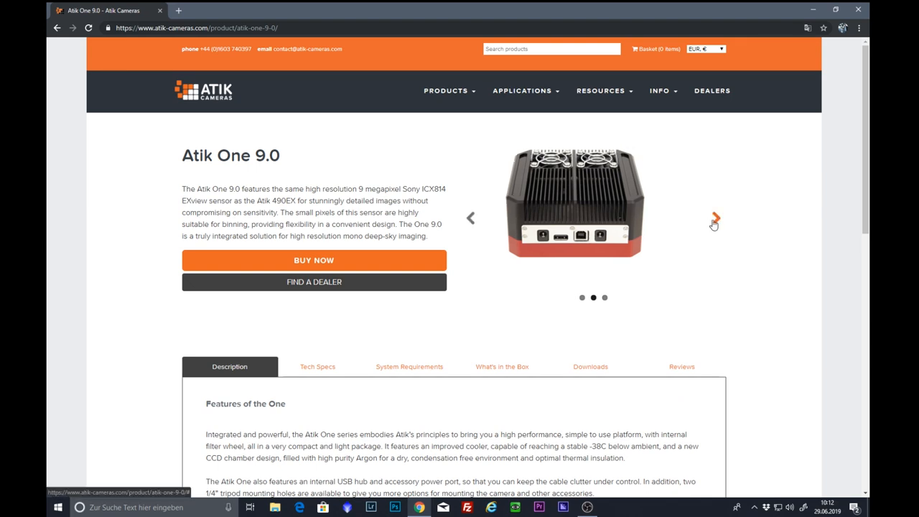
pyautogui.click(714, 218)
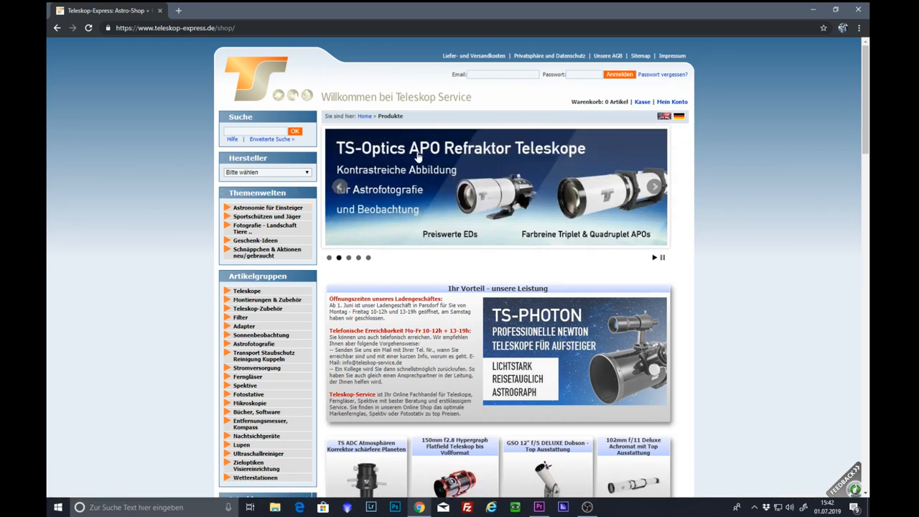
pyautogui.moveTo(439, 200)
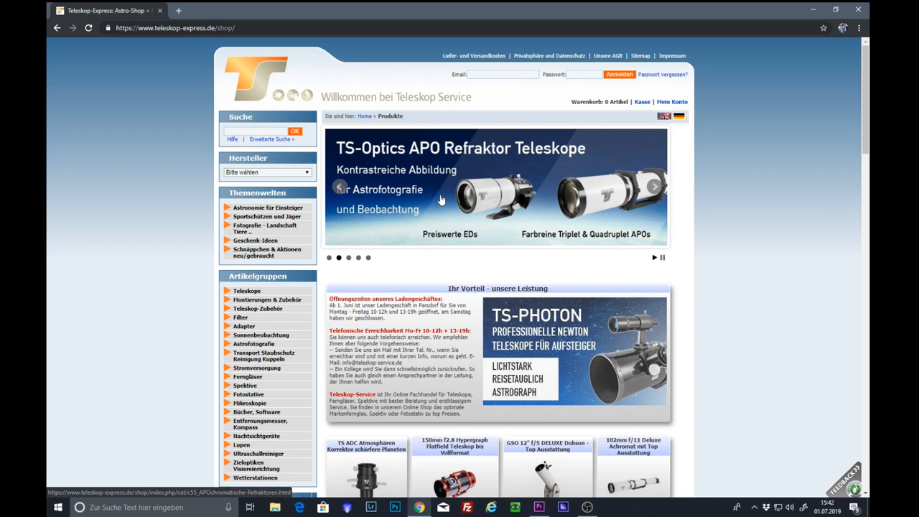
pyautogui.moveTo(414, 201)
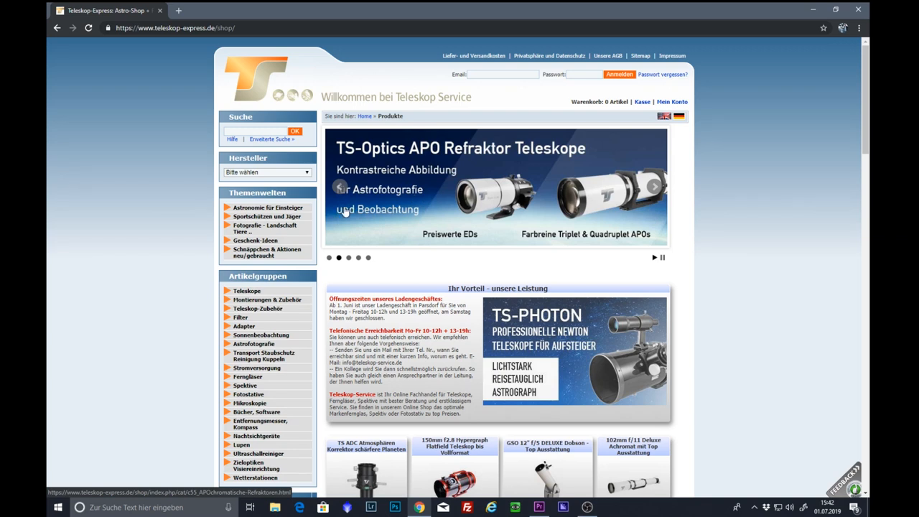
pyautogui.moveTo(172, 137)
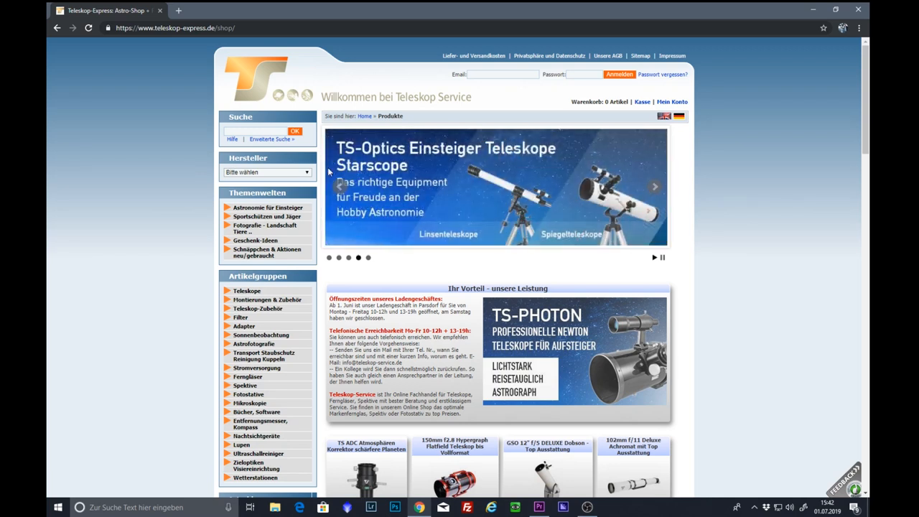
pyautogui.moveTo(663, 116)
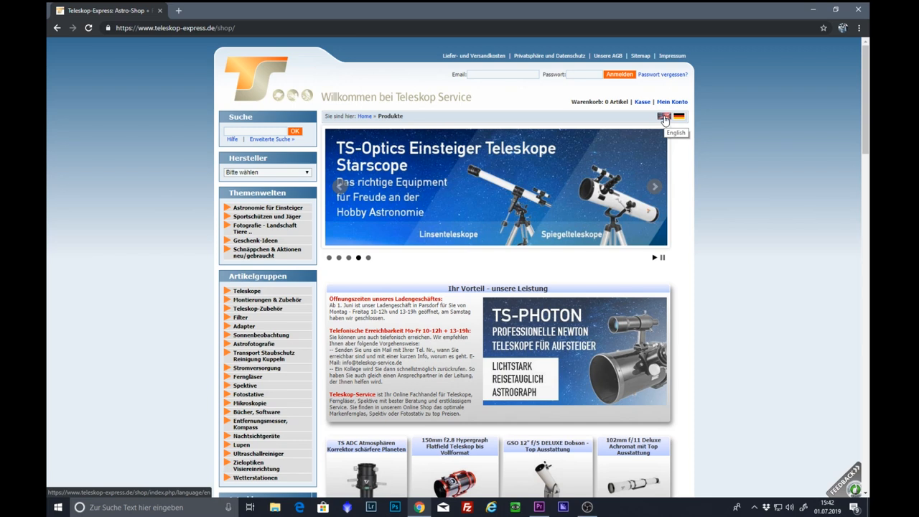
pyautogui.moveTo(663, 117)
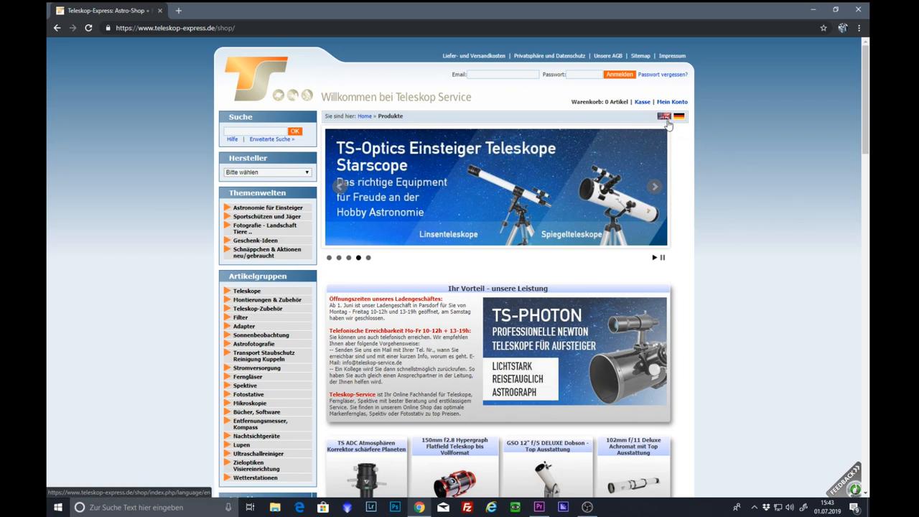
# Switch the shop to English and show the Atik CCD Cameras manufacturer listing, browsing down its products.
pyautogui.click(663, 116)
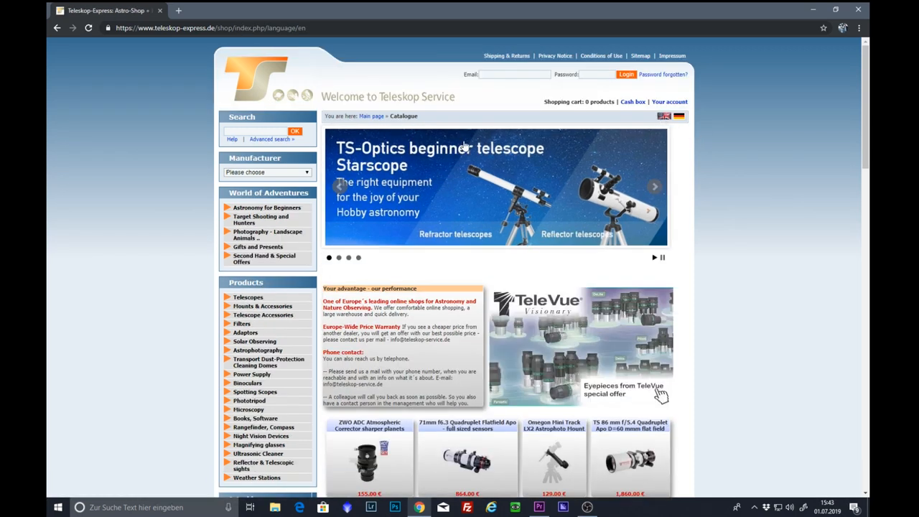
pyautogui.click(266, 172)
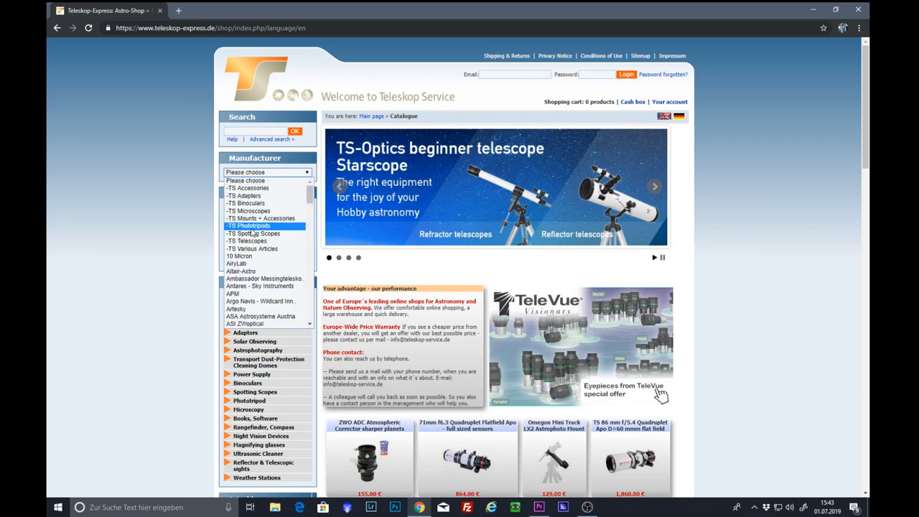
pyautogui.scroll(-3)
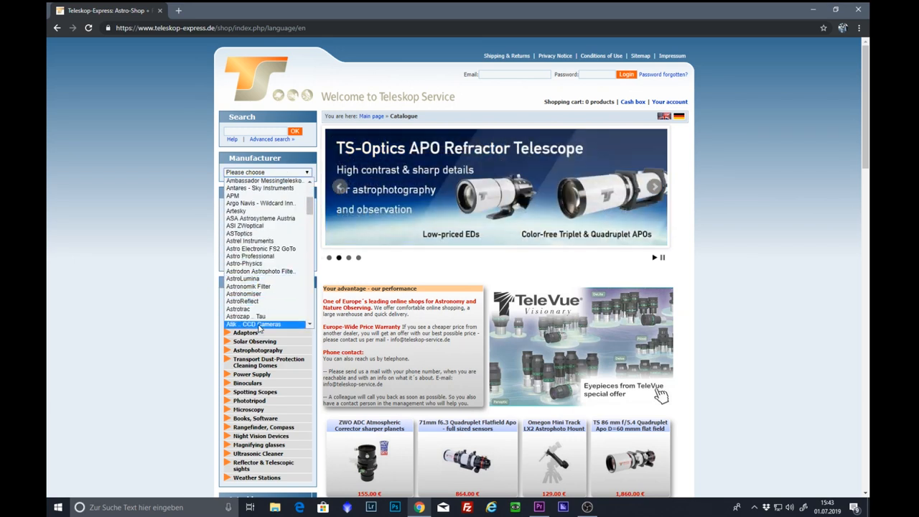
pyautogui.click(258, 325)
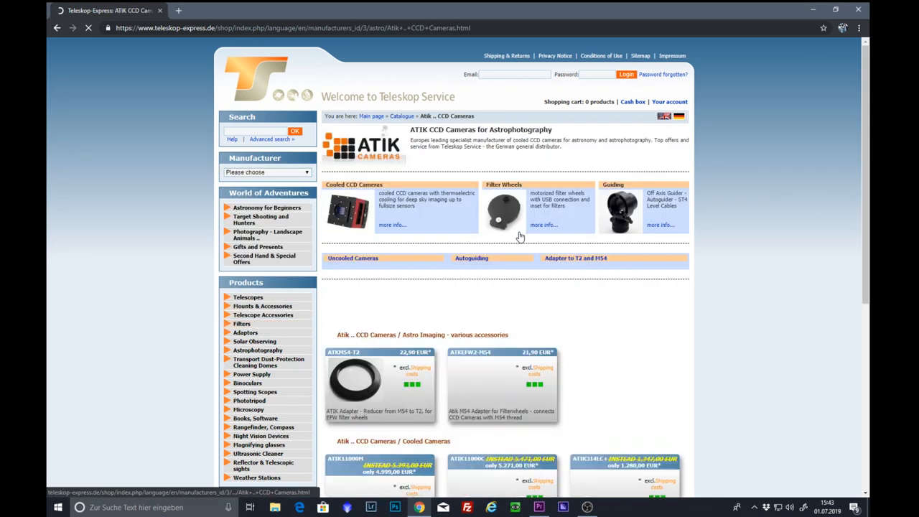
pyautogui.scroll(-3)
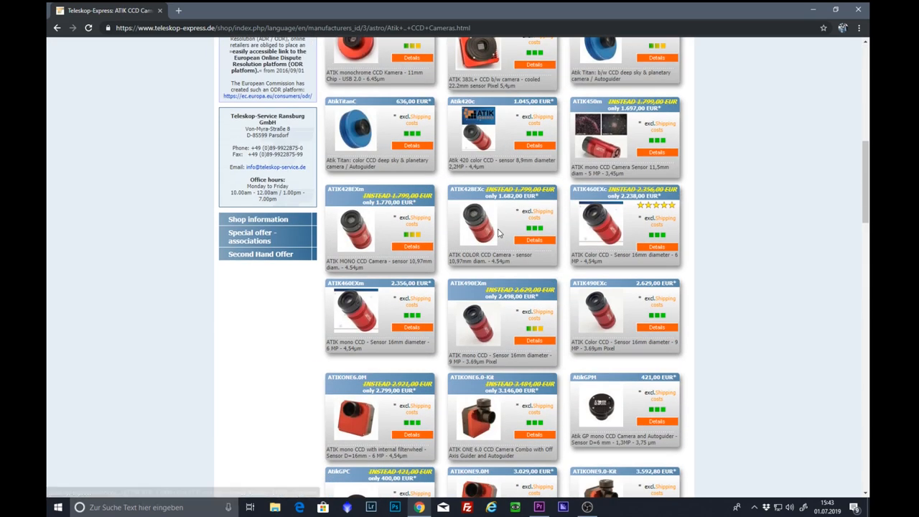
pyautogui.scroll(-3)
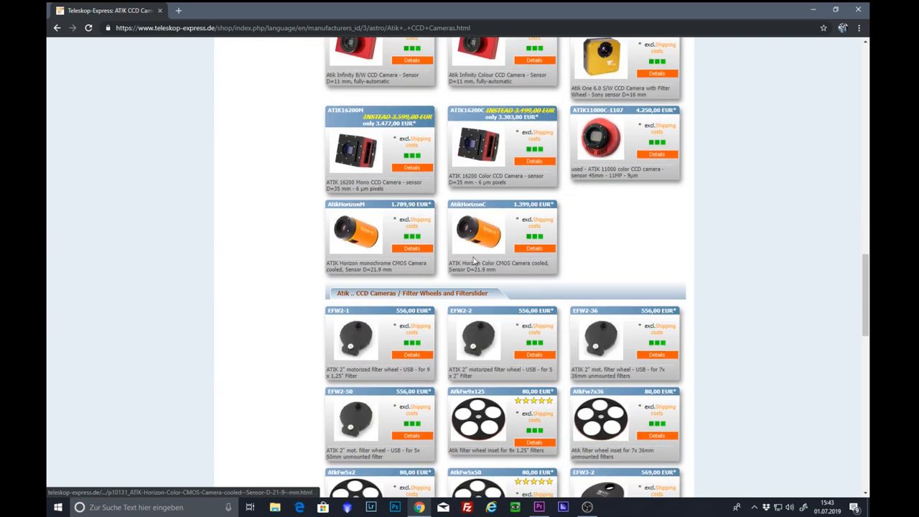
pyautogui.moveTo(399, 226)
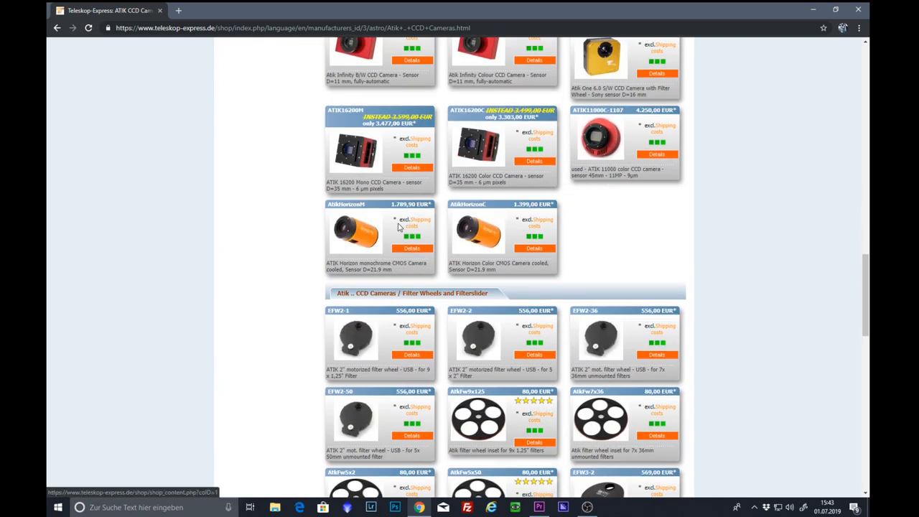
pyautogui.moveTo(353, 232)
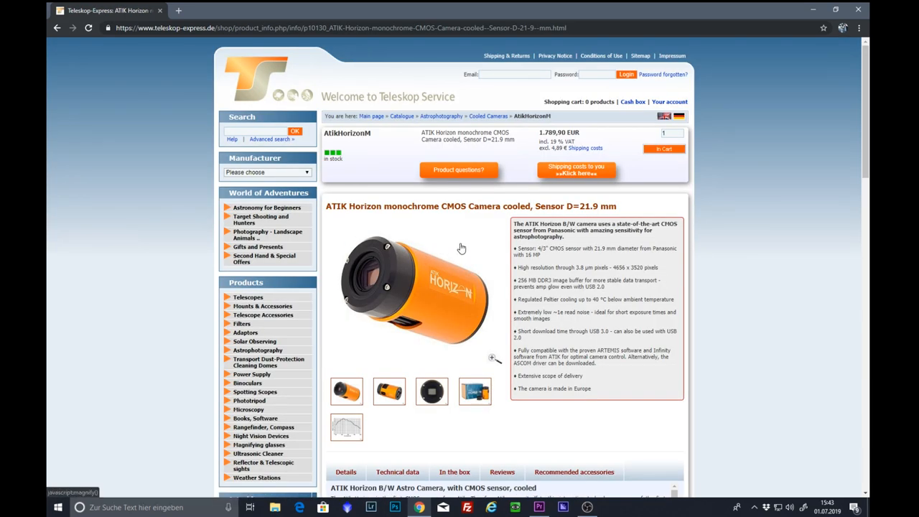
pyautogui.moveTo(450, 246)
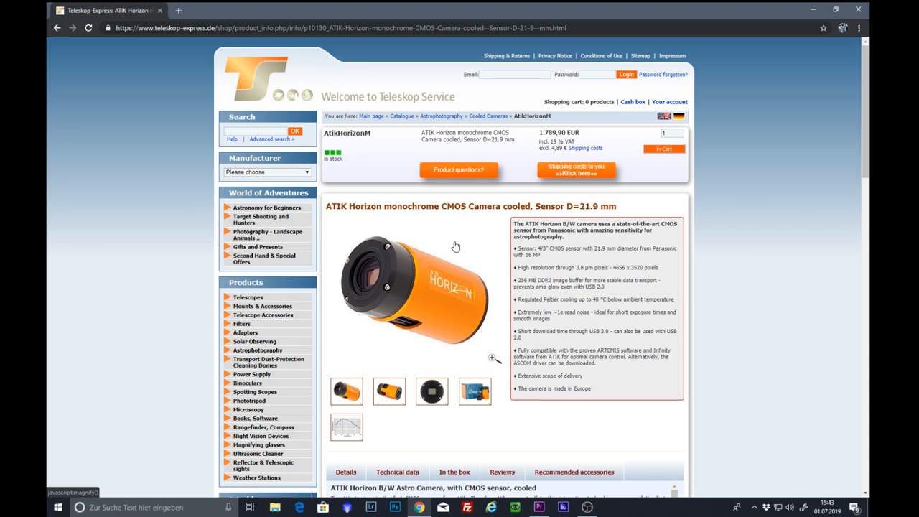
pyautogui.moveTo(509, 268)
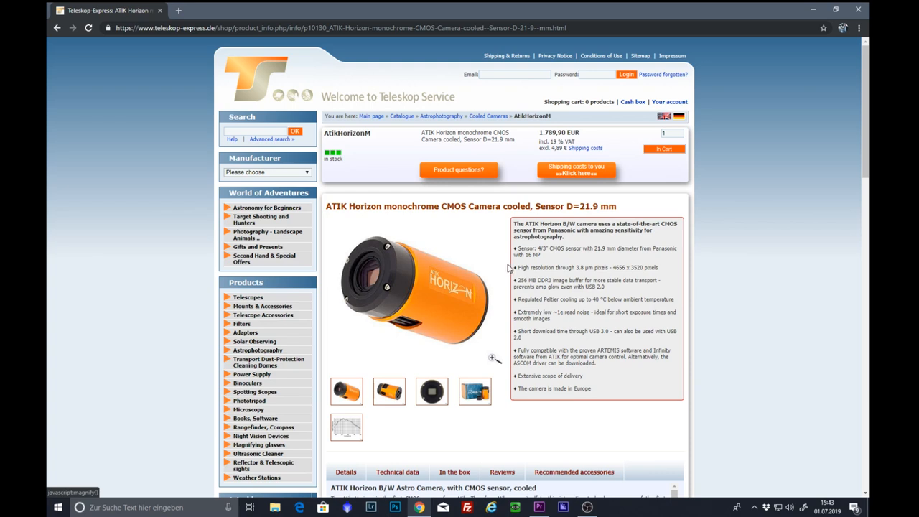
pyautogui.moveTo(653, 259)
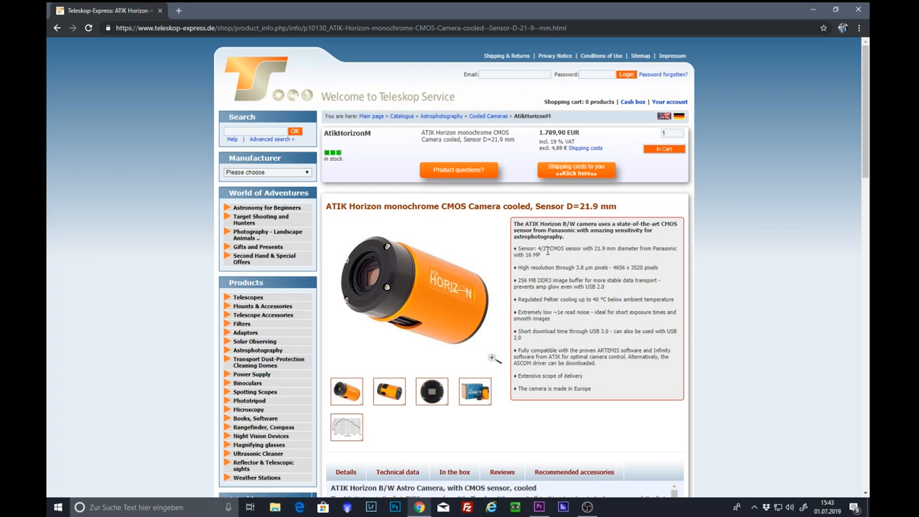
pyautogui.moveTo(549, 255)
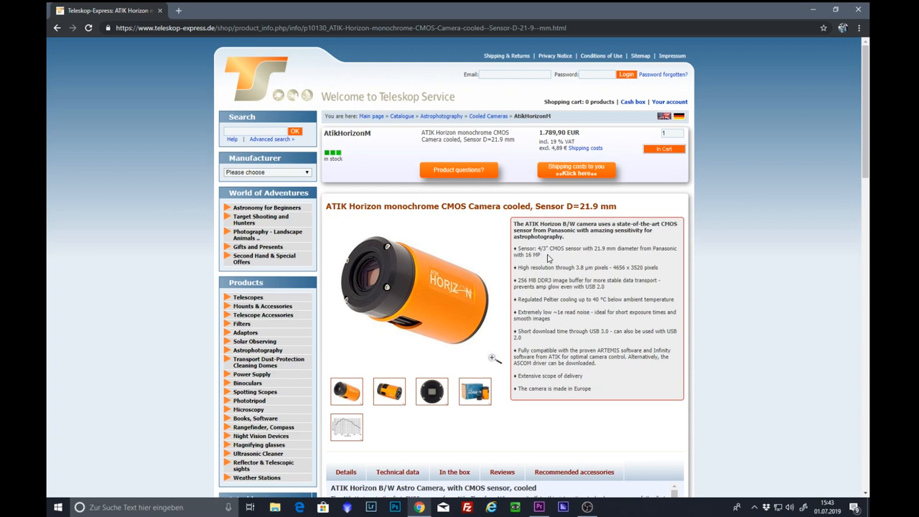
pyautogui.moveTo(559, 264)
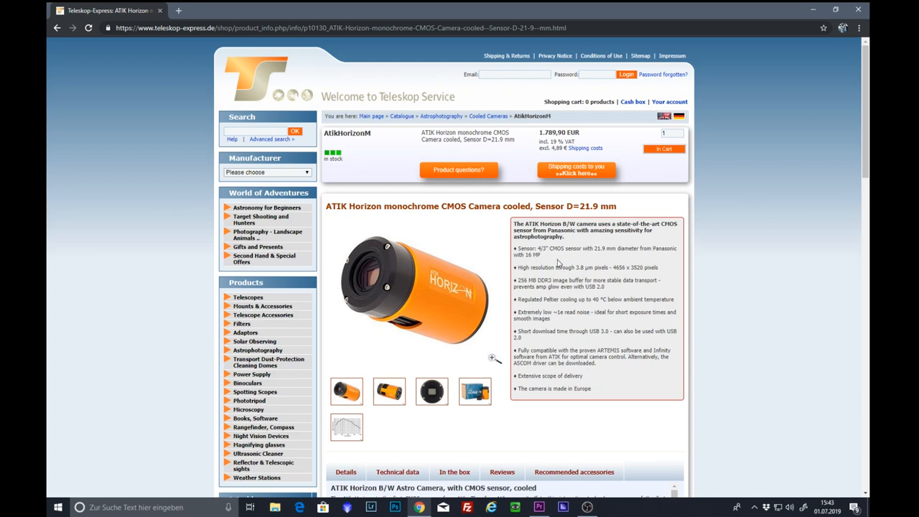
# Scroll the ATIK Horizon mono product page down to its feature list.
pyautogui.scroll(-3)
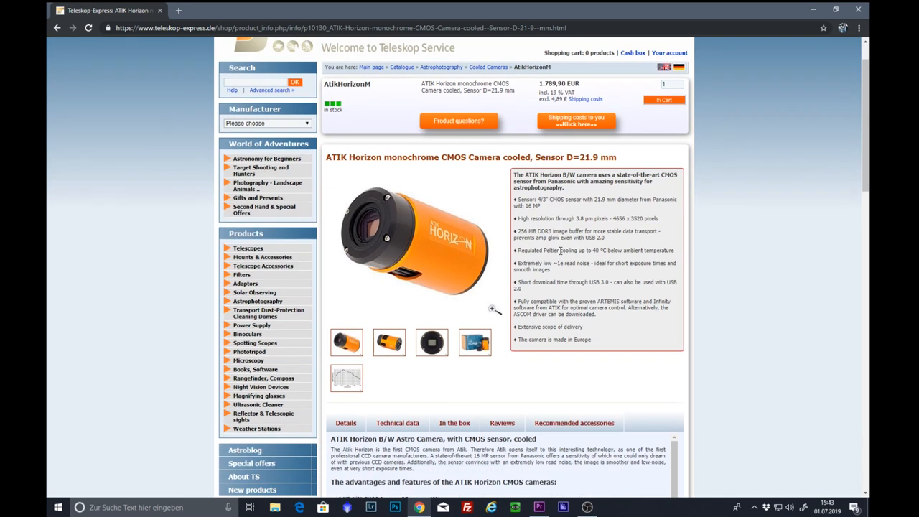
pyautogui.moveTo(542, 226)
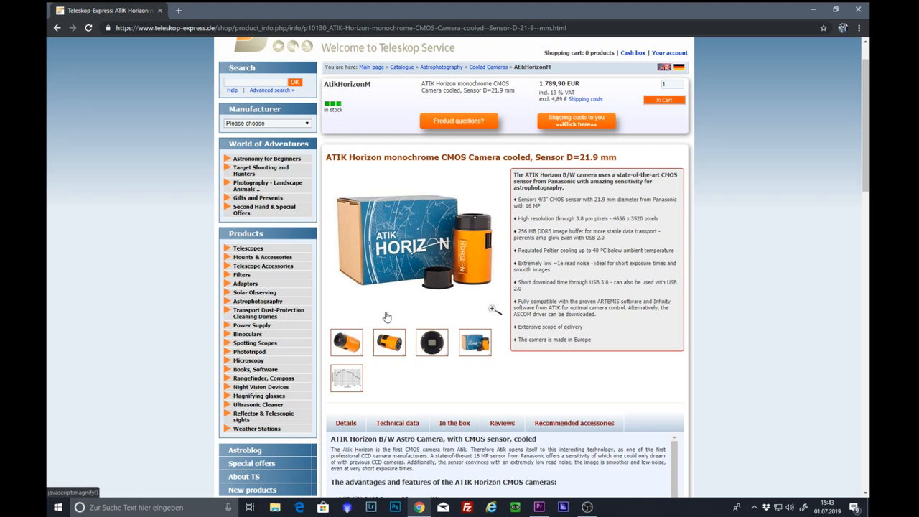
pyautogui.moveTo(397, 296)
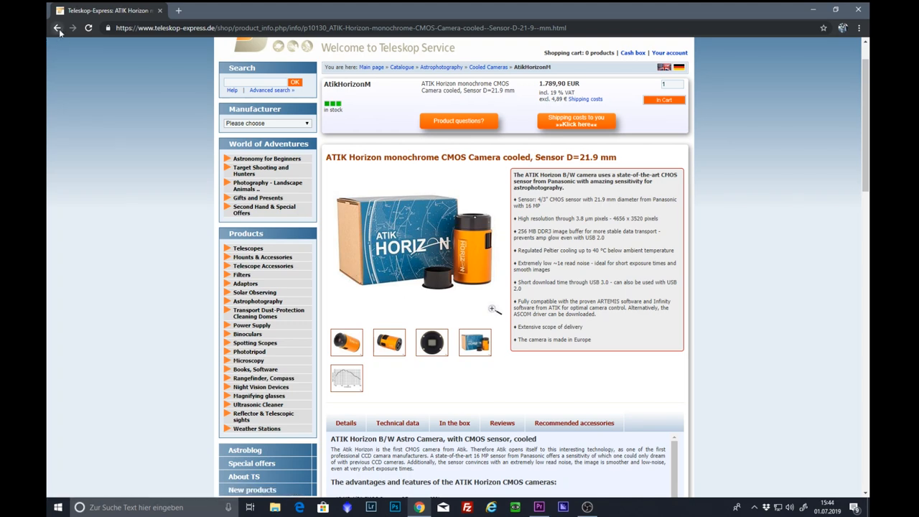
# Go back to the ATIK CCD camera listing and browse up through the camera models.
pyautogui.click(57, 27)
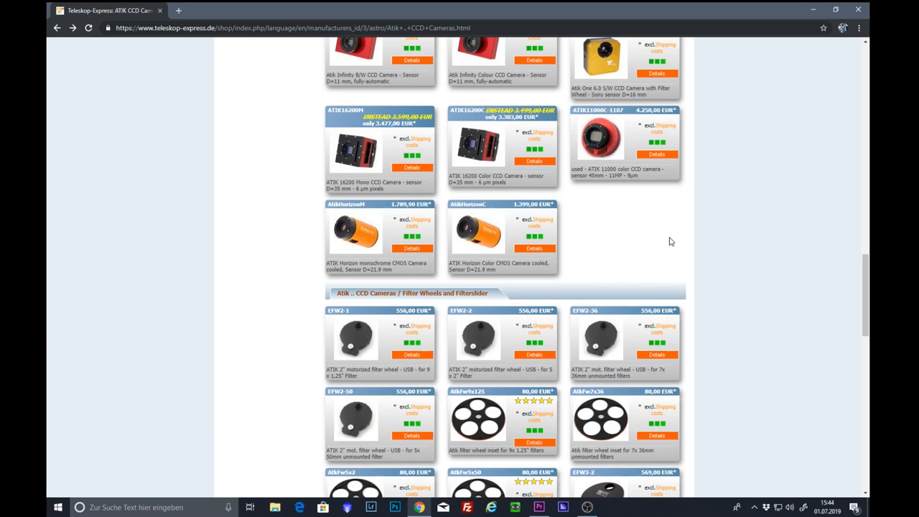
pyautogui.moveTo(626, 265)
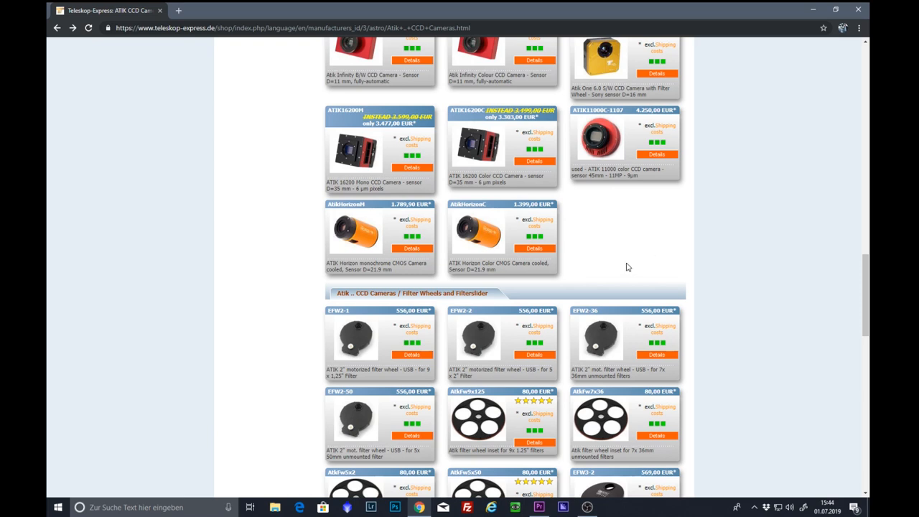
pyautogui.moveTo(264, 273)
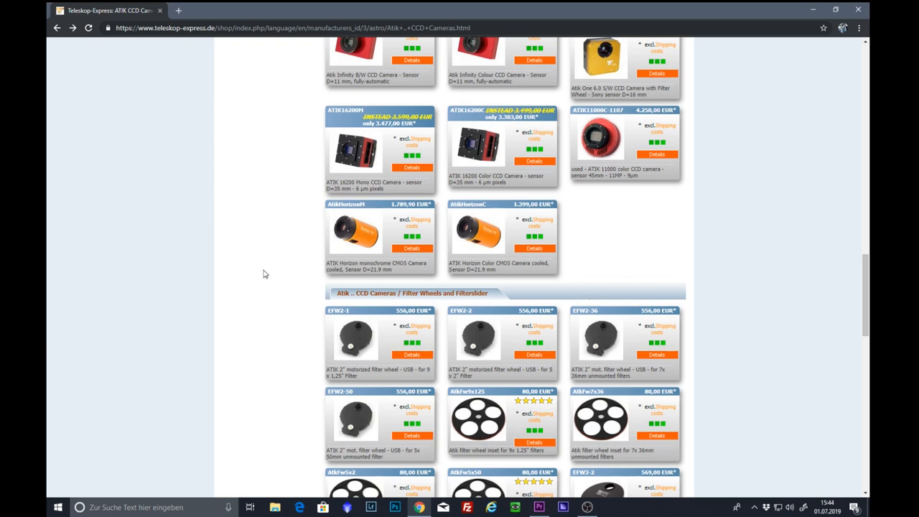
pyautogui.scroll(3)
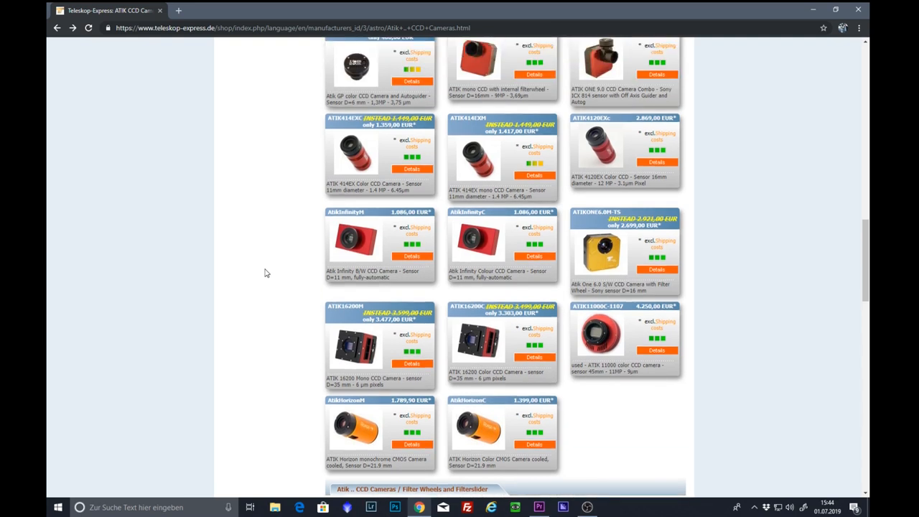
pyautogui.scroll(3)
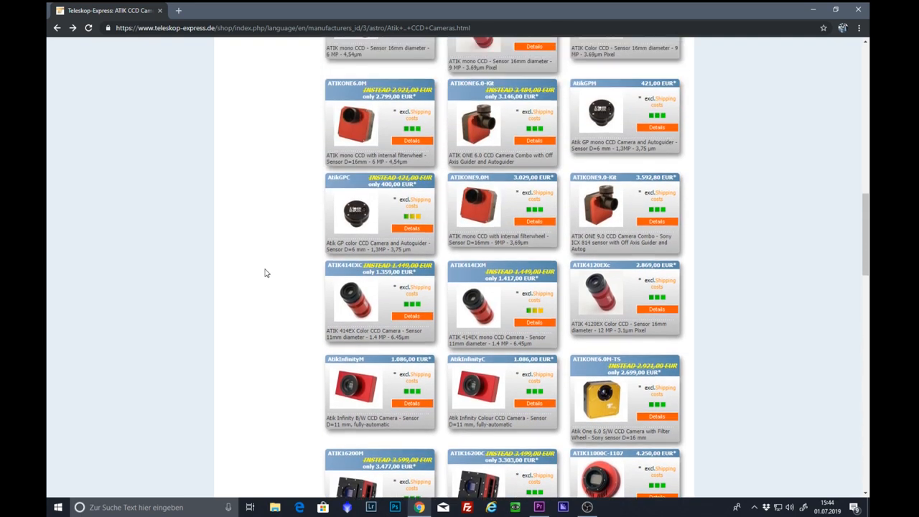
pyautogui.scroll(-3)
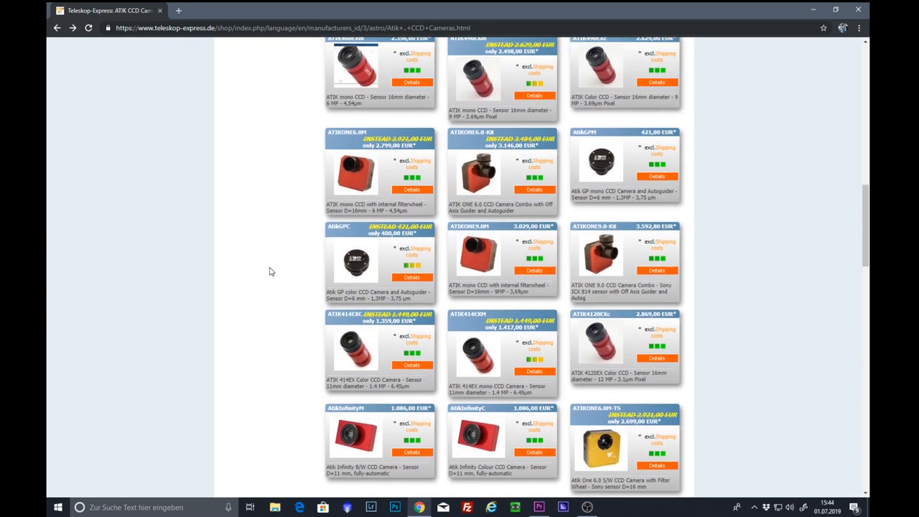
pyautogui.scroll(3)
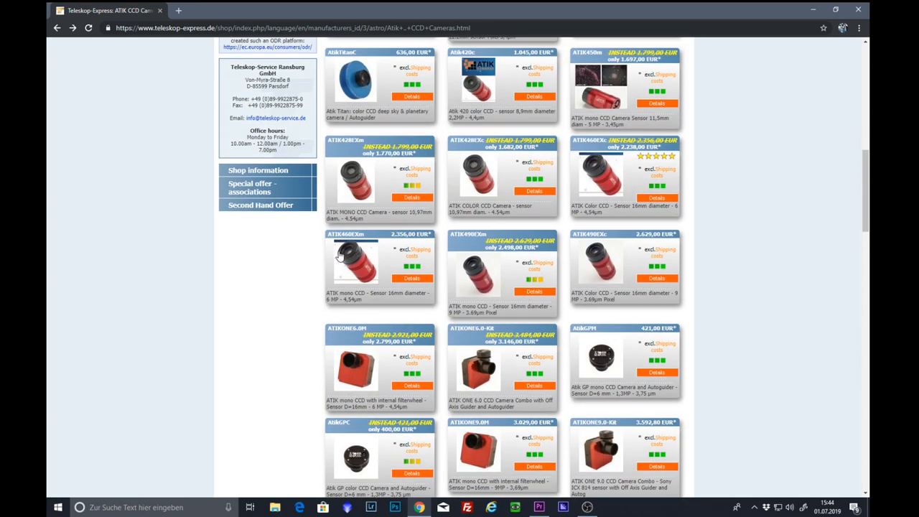
pyautogui.moveTo(620, 184)
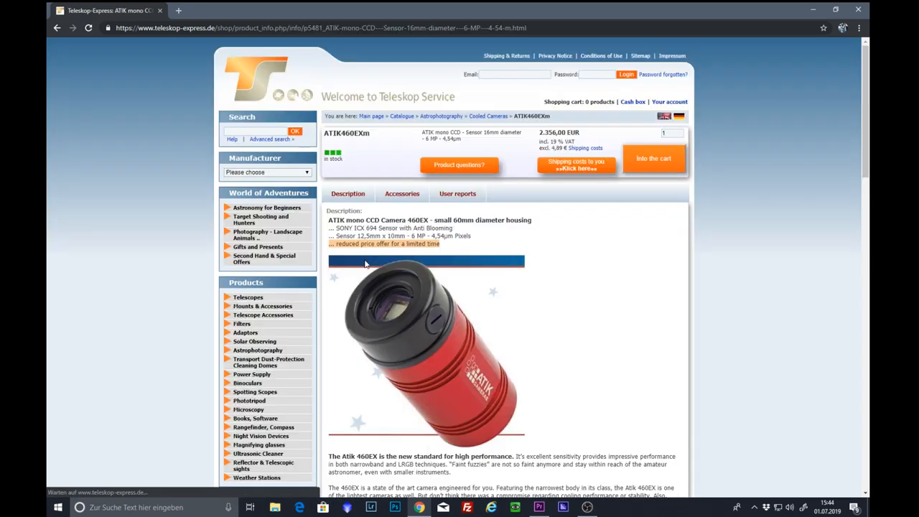
pyautogui.moveTo(356, 231)
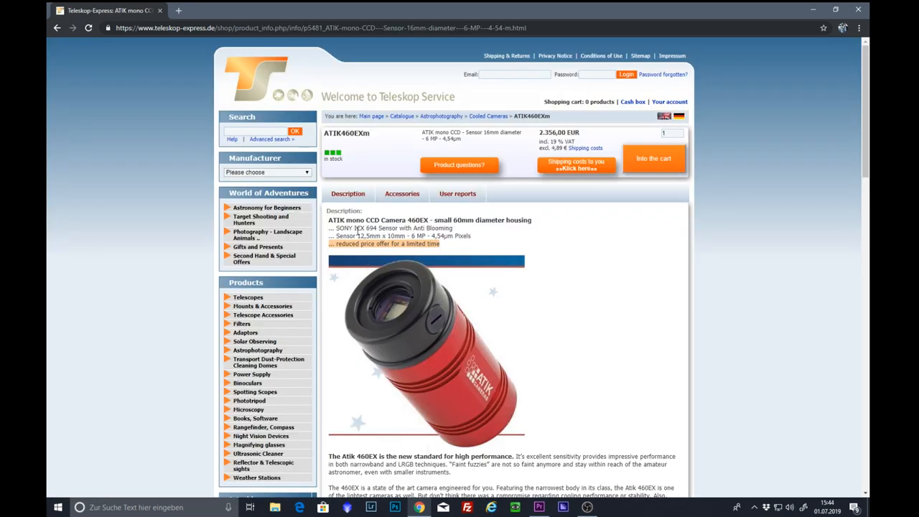
pyautogui.moveTo(572, 250)
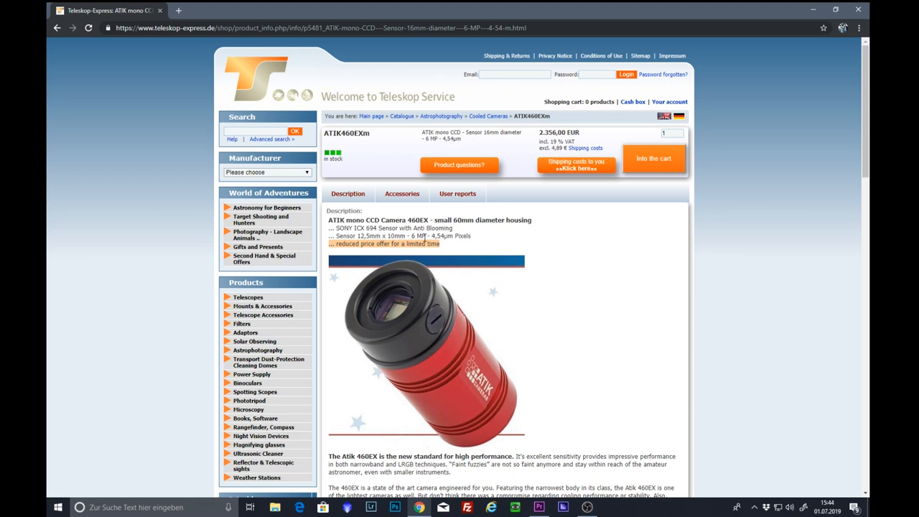
pyautogui.moveTo(546, 241)
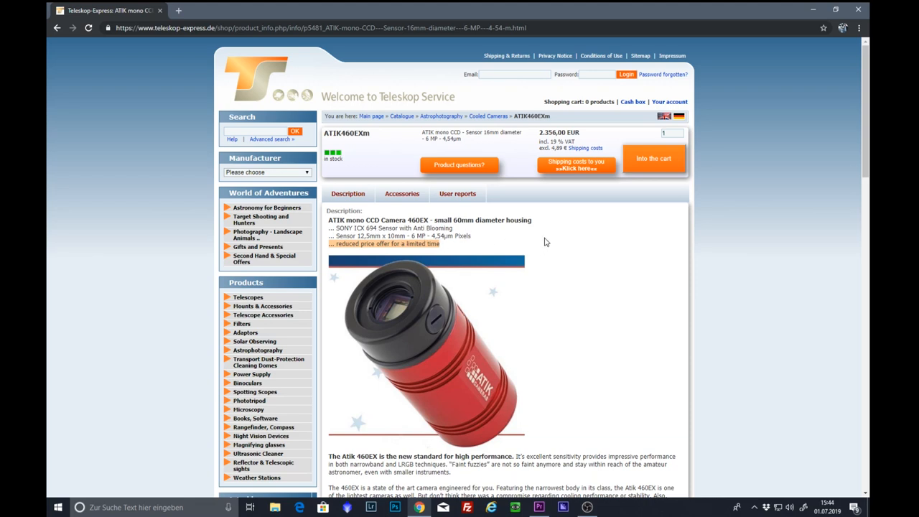
pyautogui.moveTo(571, 240)
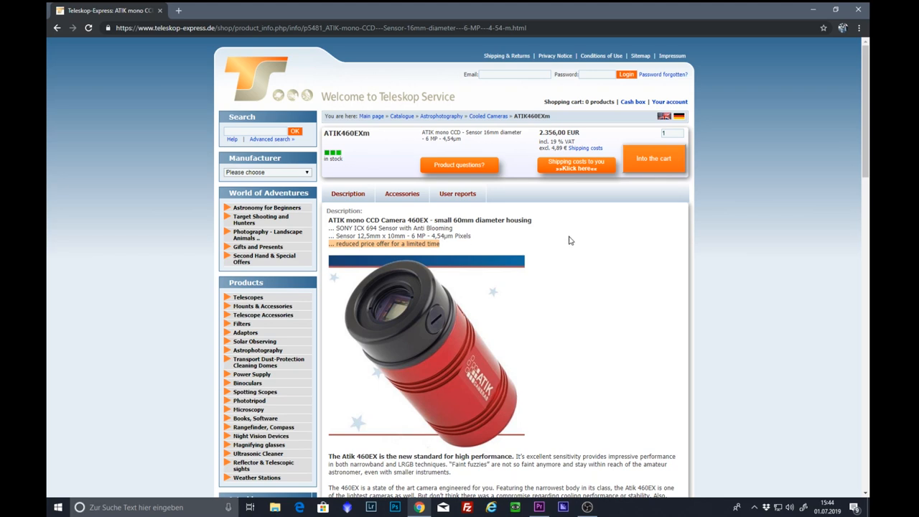
pyautogui.moveTo(589, 256)
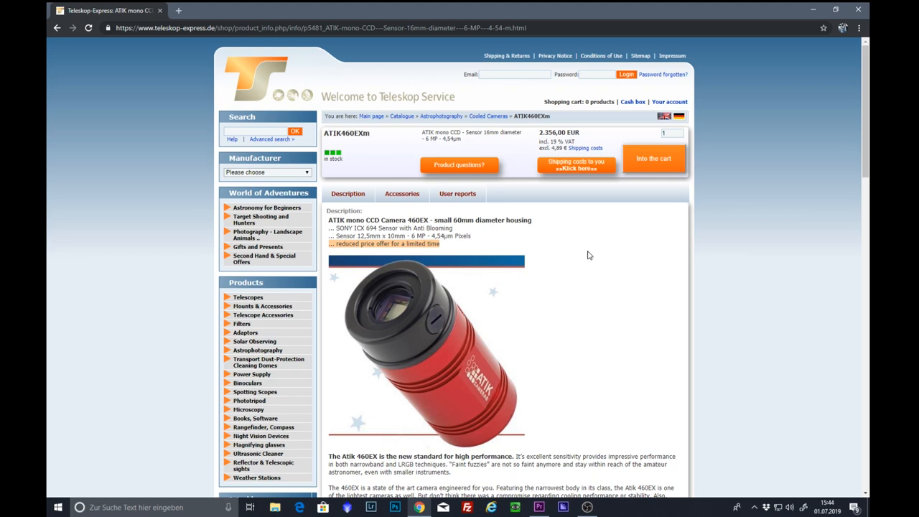
# Read down the ATIK 460EX mono page to its specifications and accessories, then back to the top.
pyautogui.scroll(-3)
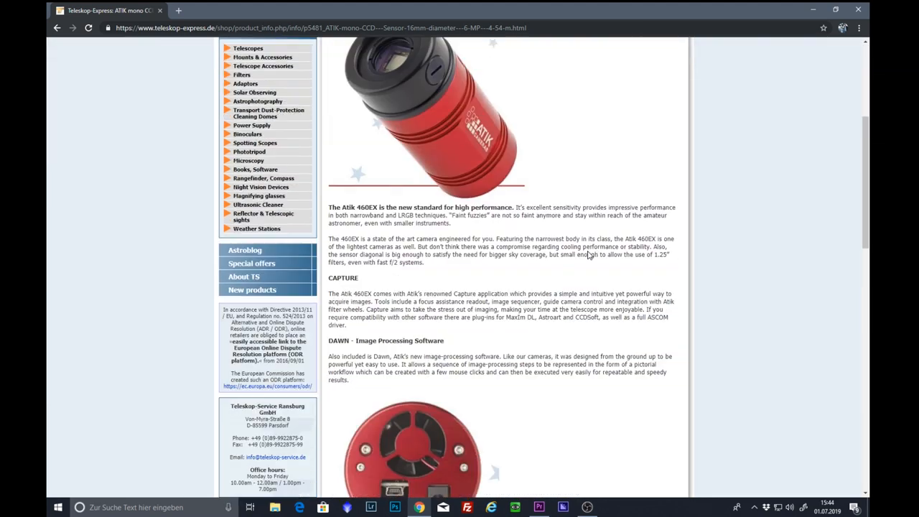
pyautogui.scroll(-3)
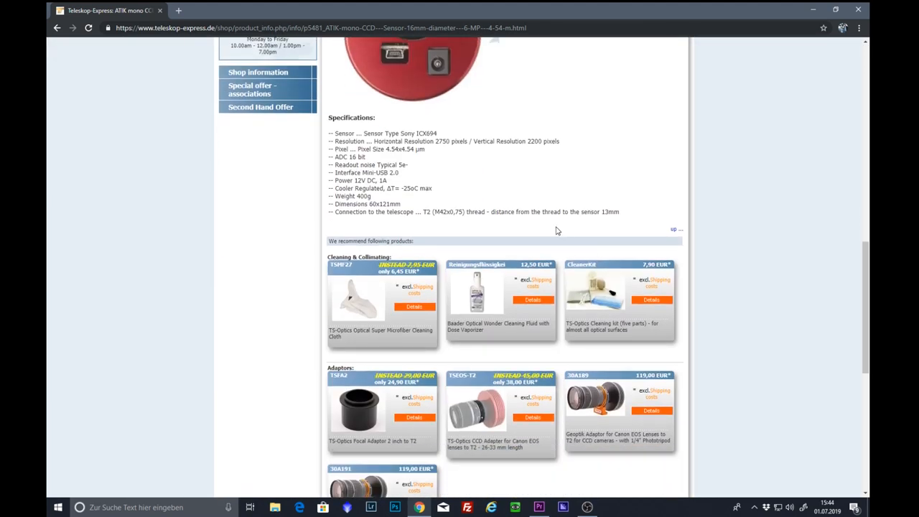
pyautogui.moveTo(404, 172)
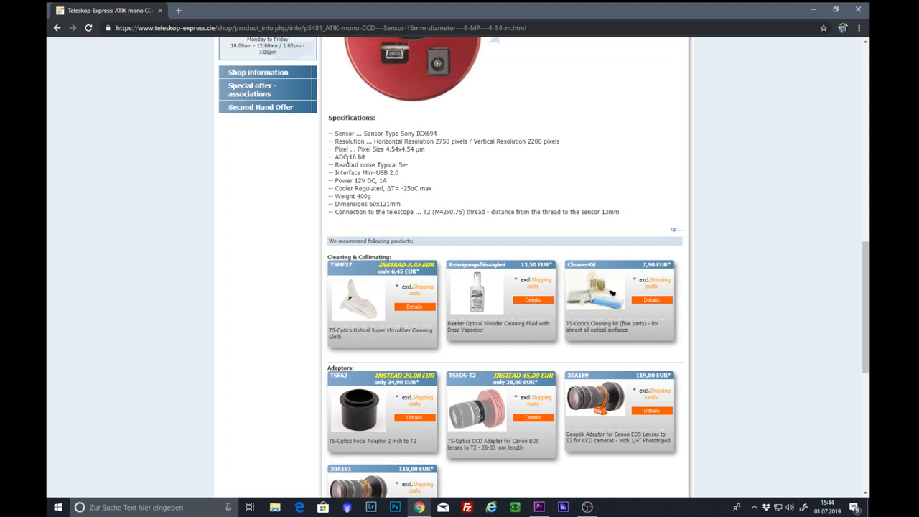
pyautogui.moveTo(323, 163)
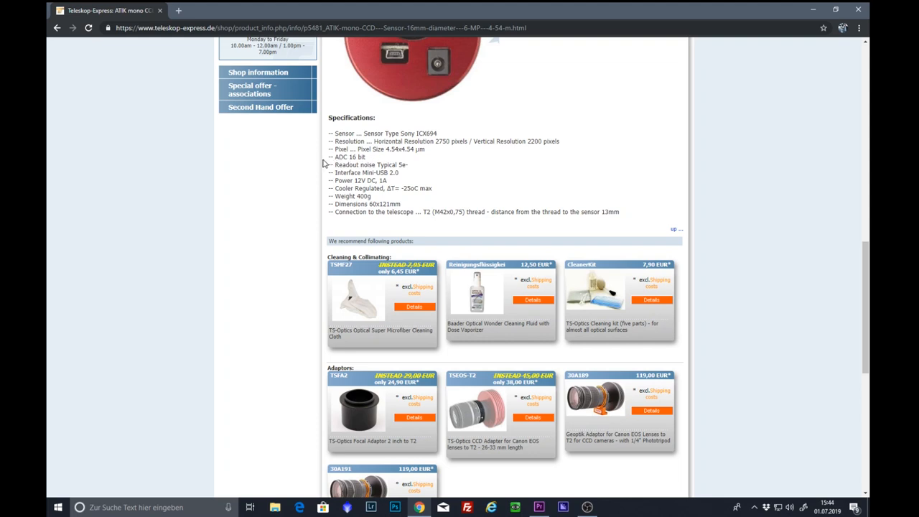
pyautogui.scroll(3)
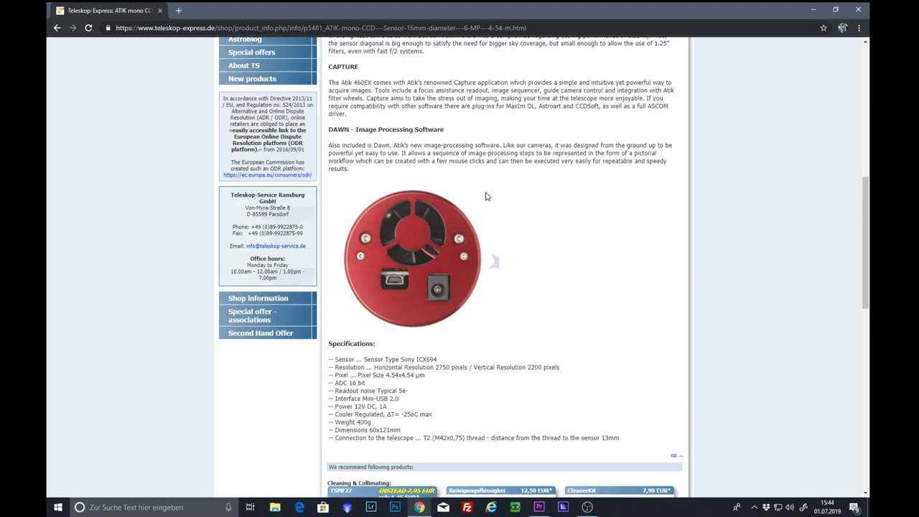
pyautogui.scroll(3)
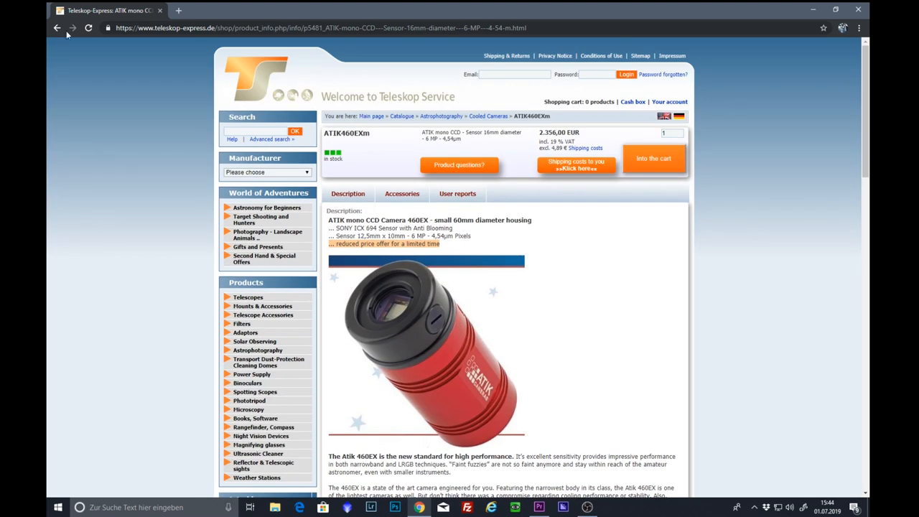
# Return to the Atik CCD camera listing and open the ATIK One 9.0 mono camera with internal filter wheel.
pyautogui.click(58, 28)
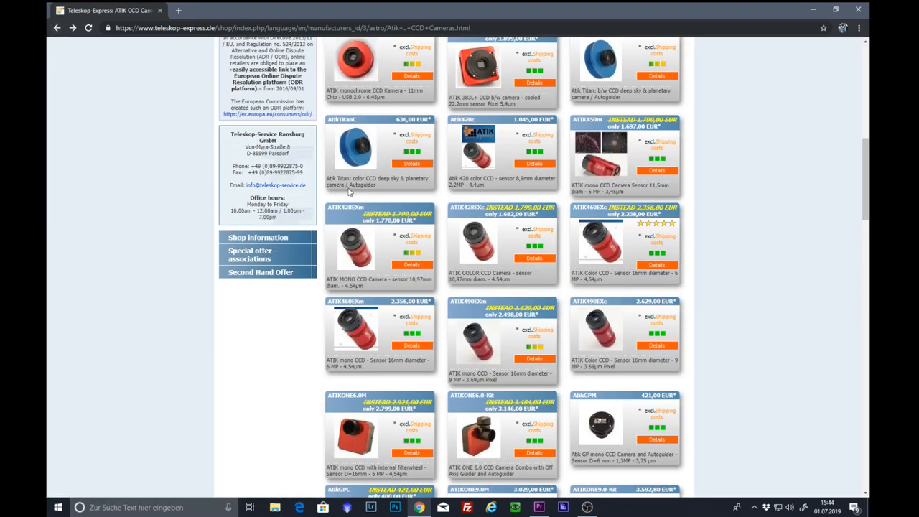
pyautogui.scroll(-3)
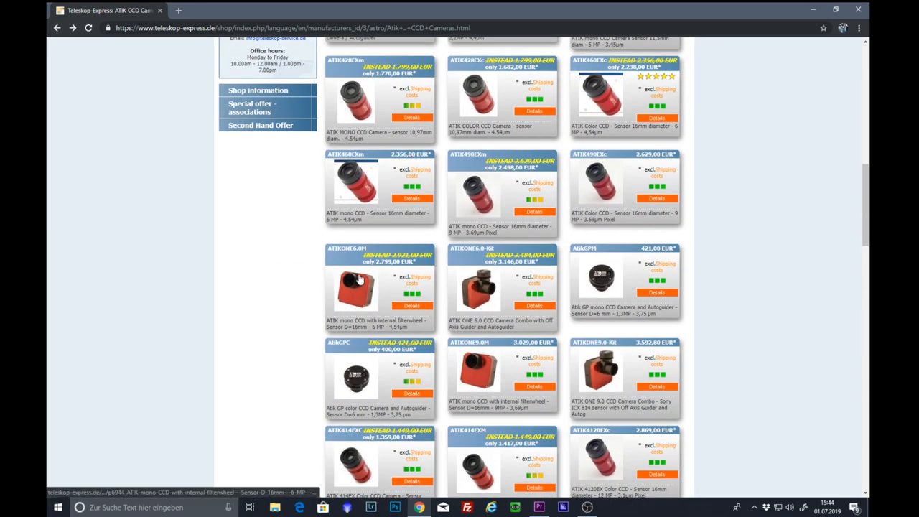
pyautogui.moveTo(352, 281)
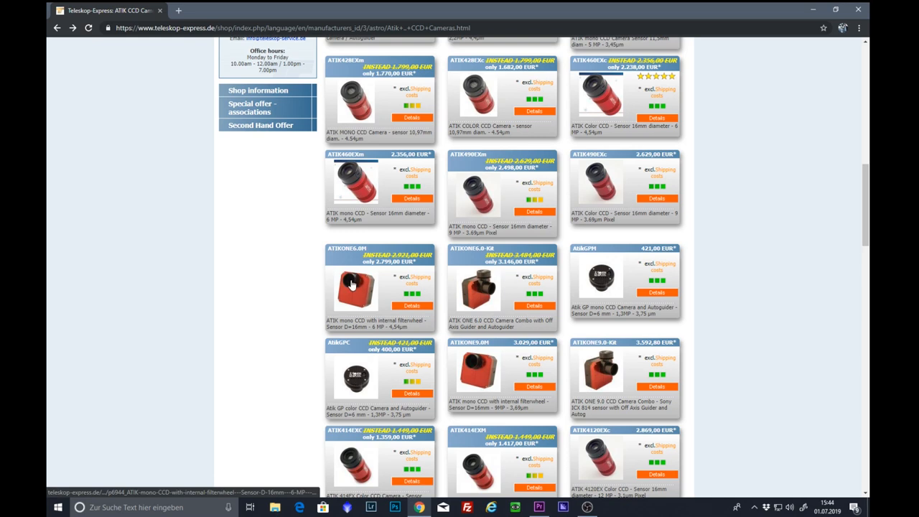
pyautogui.click(352, 286)
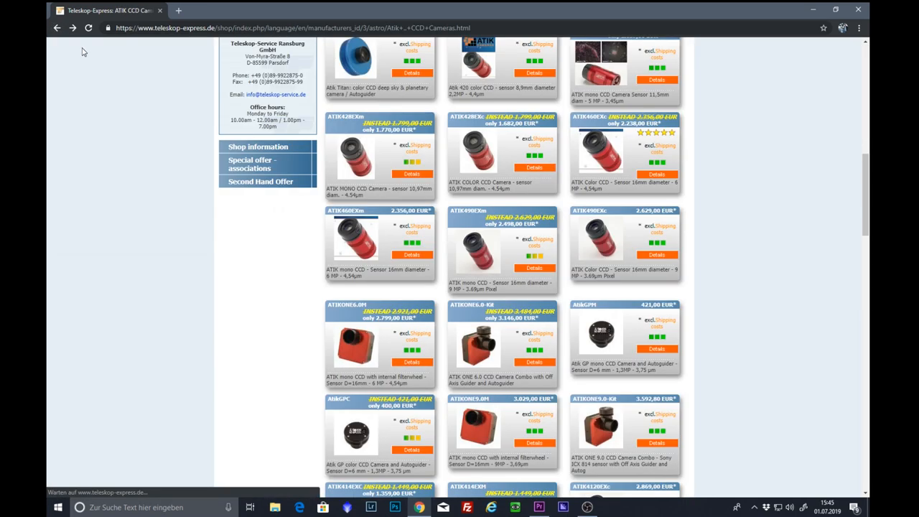
pyautogui.moveTo(310, 299)
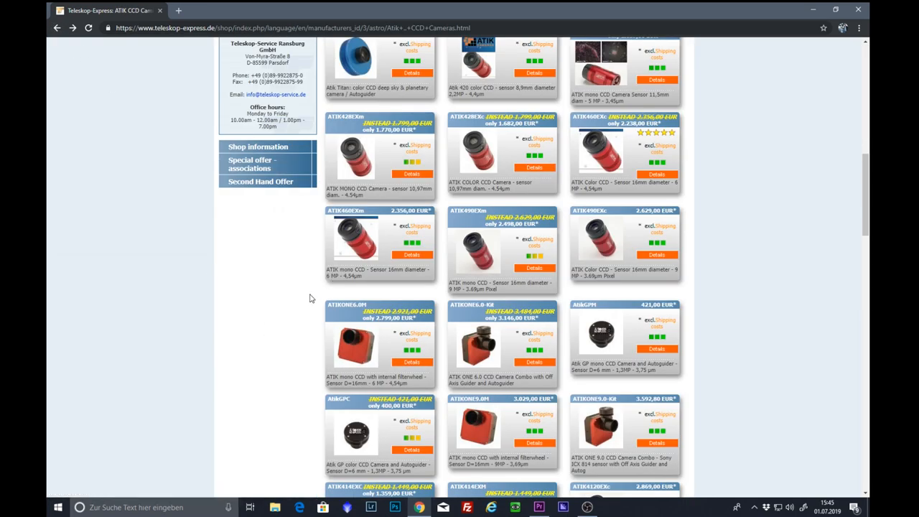
pyautogui.scroll(-3)
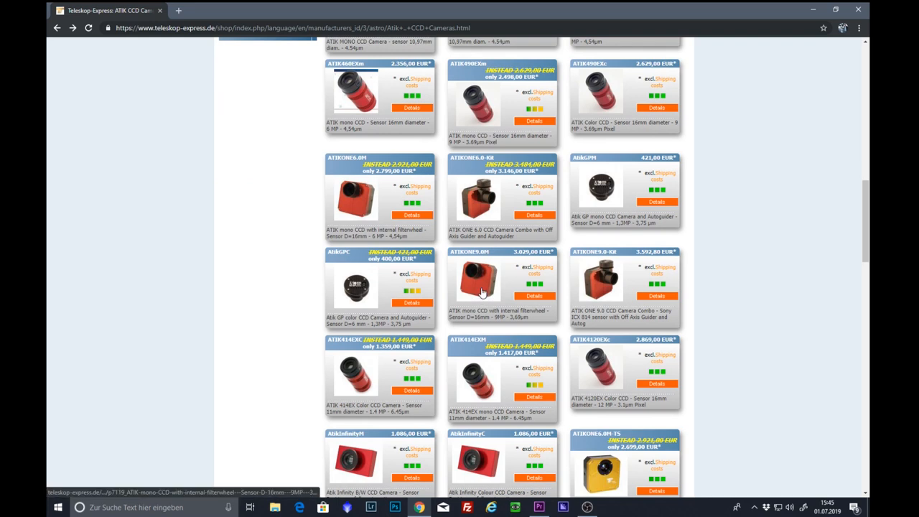
pyautogui.moveTo(481, 284)
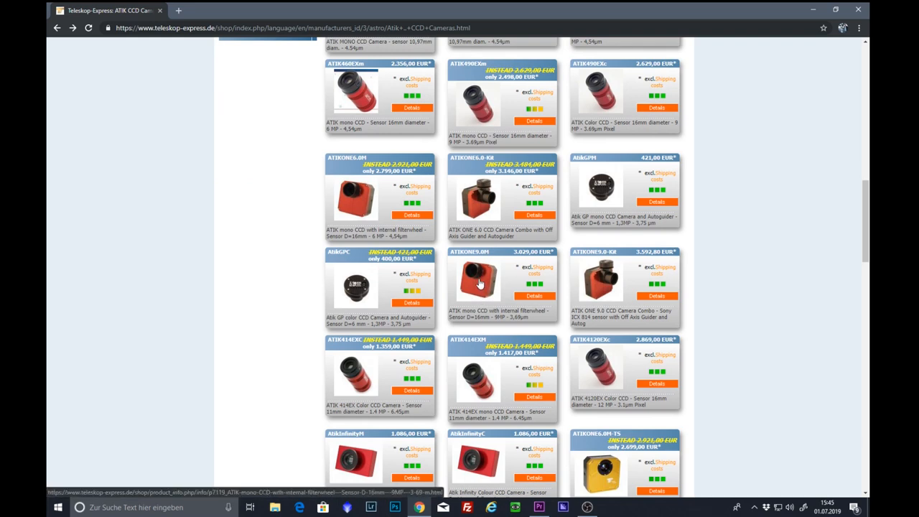
pyautogui.click(480, 280)
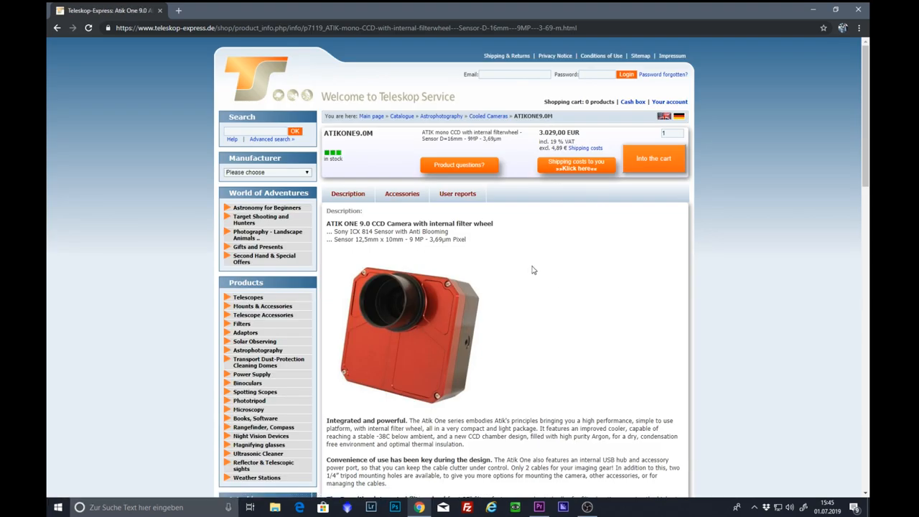
pyautogui.moveTo(517, 274)
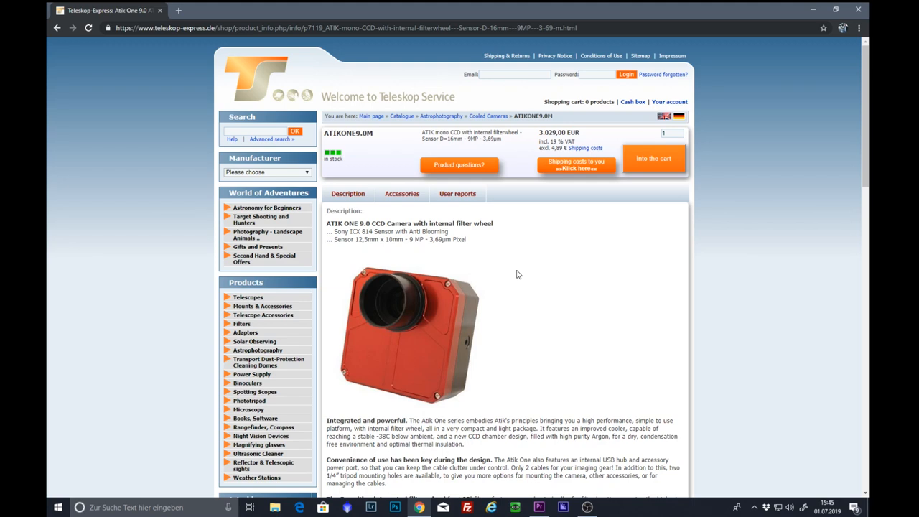
pyautogui.moveTo(520, 280)
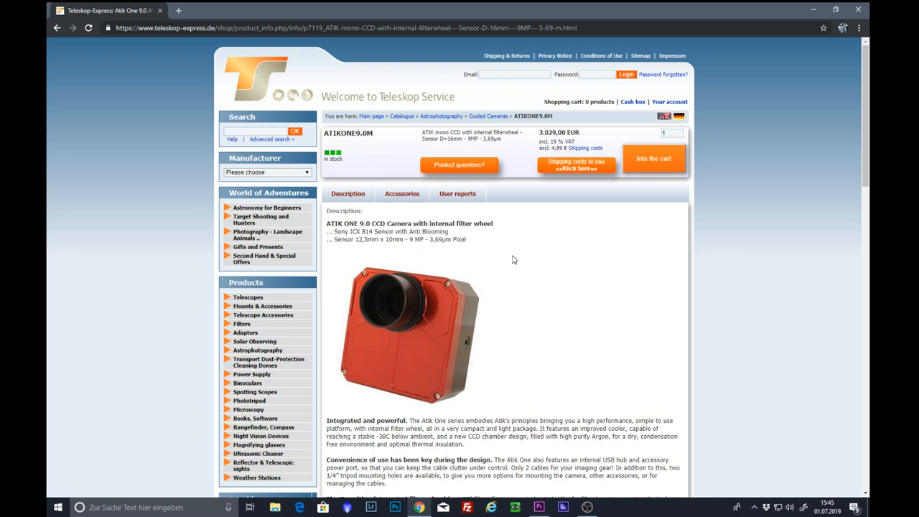
pyautogui.moveTo(429, 241)
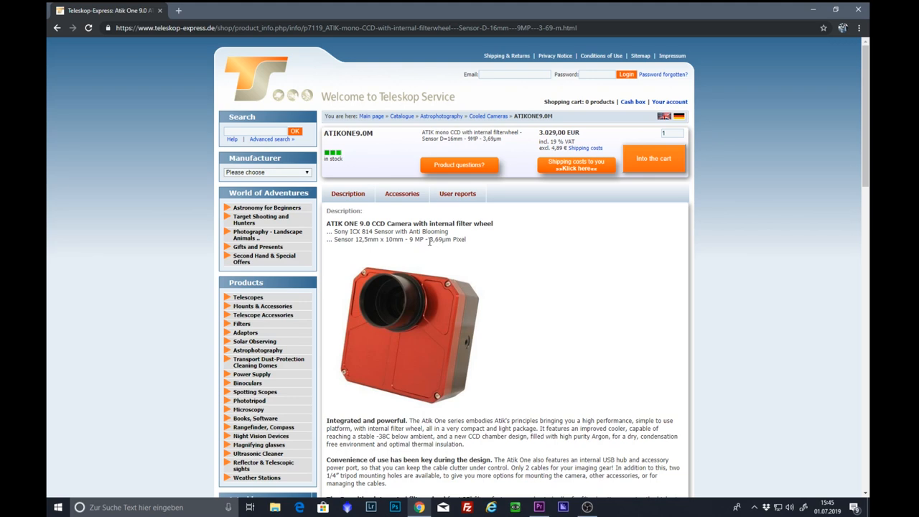
pyautogui.moveTo(487, 280)
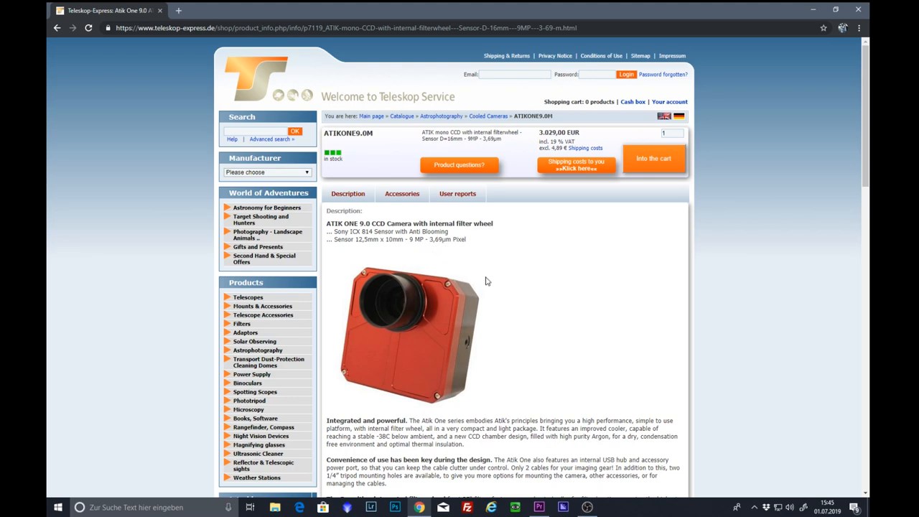
# Scroll the ATIK One 9.0 page through included items, system requirements and specifications, then go back to the listing.
pyautogui.scroll(-3)
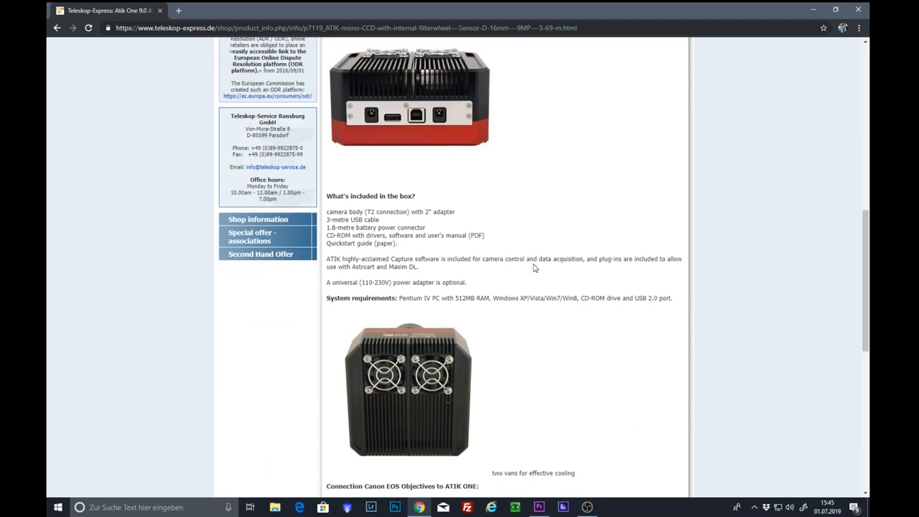
pyautogui.scroll(-3)
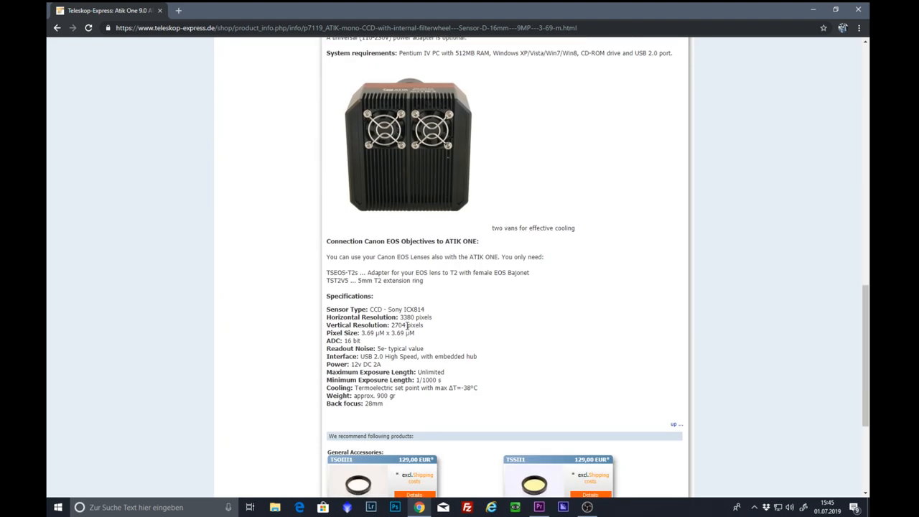
pyautogui.moveTo(554, 339)
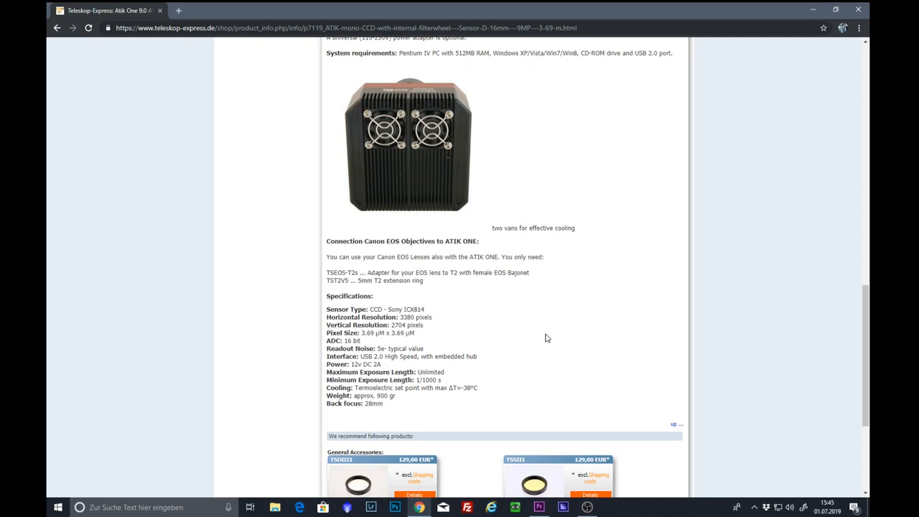
pyautogui.moveTo(358, 349)
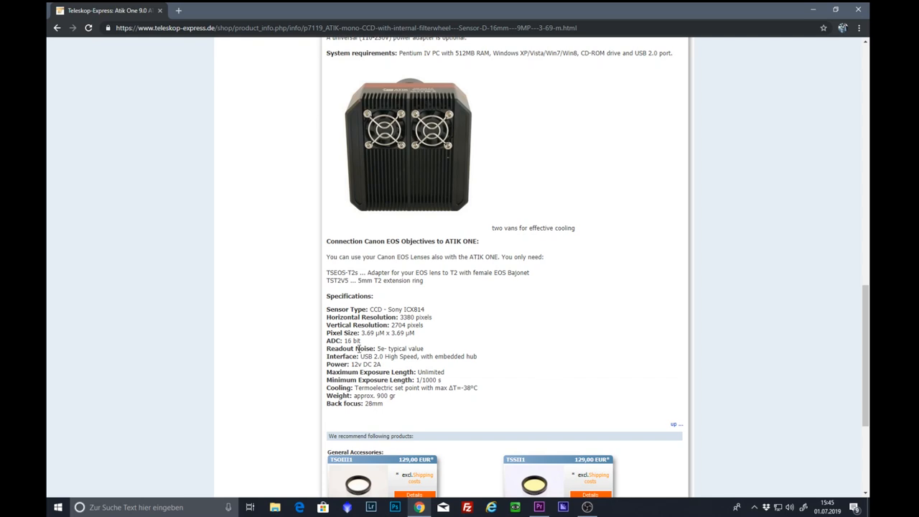
pyautogui.moveTo(132, 171)
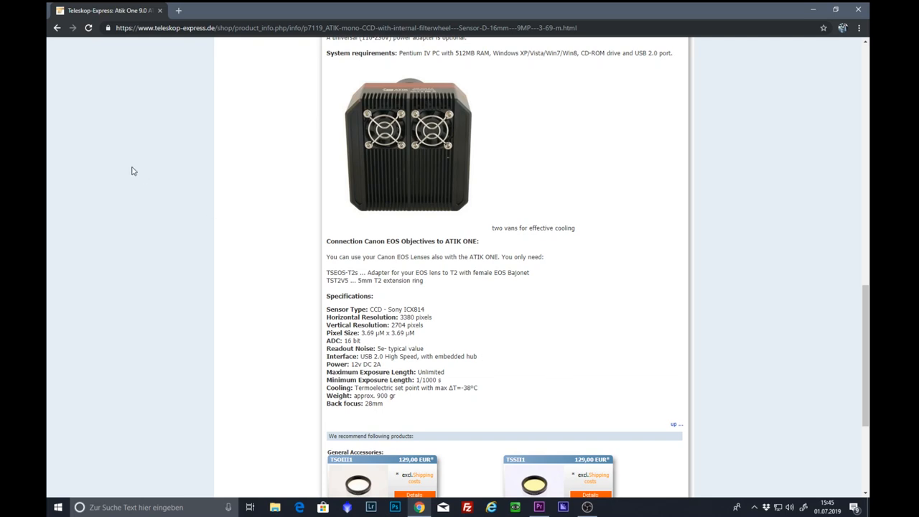
pyautogui.click(58, 29)
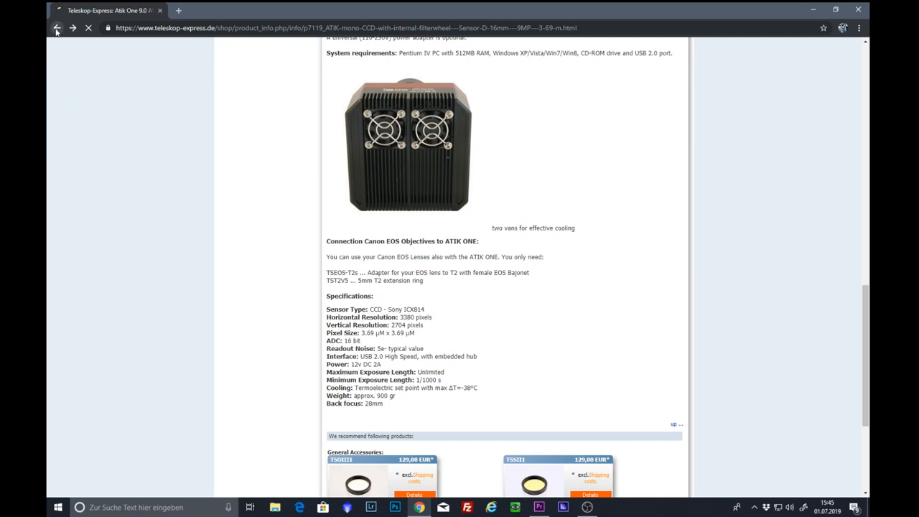
# Browse further down the Atik CCD camera grid and open the ATIK 16200 Mono camera page.
pyautogui.click(57, 27)
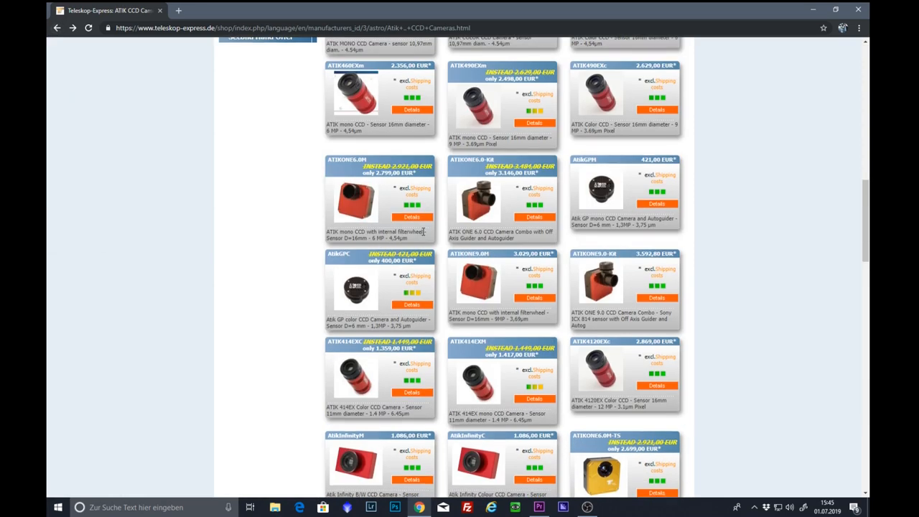
pyautogui.scroll(-3)
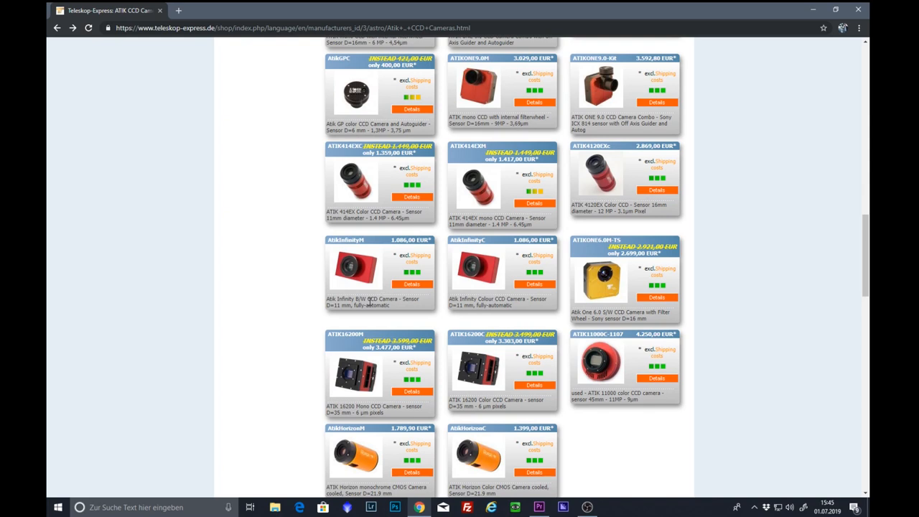
pyautogui.scroll(-3)
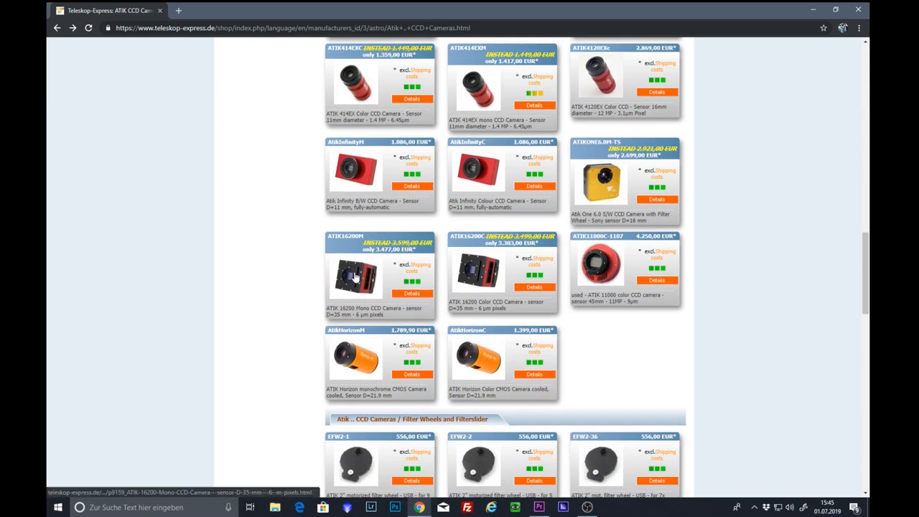
pyautogui.click(352, 280)
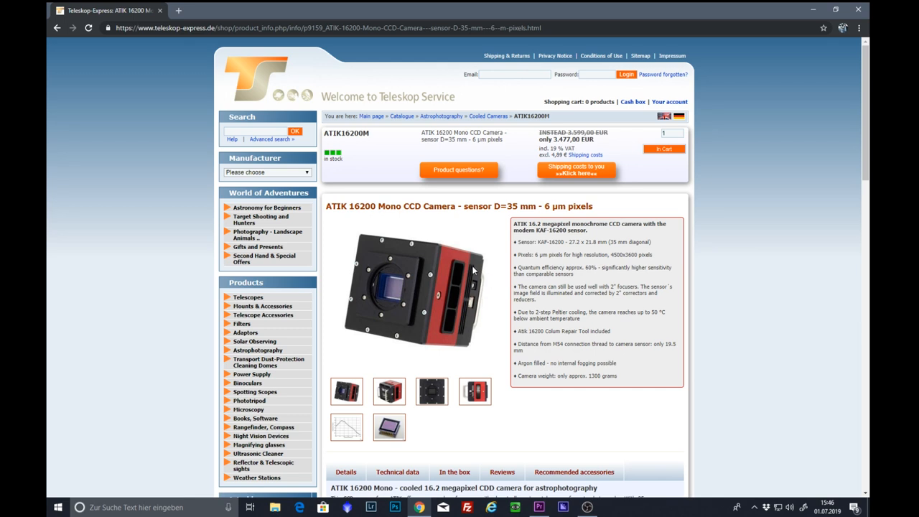
pyautogui.moveTo(528, 253)
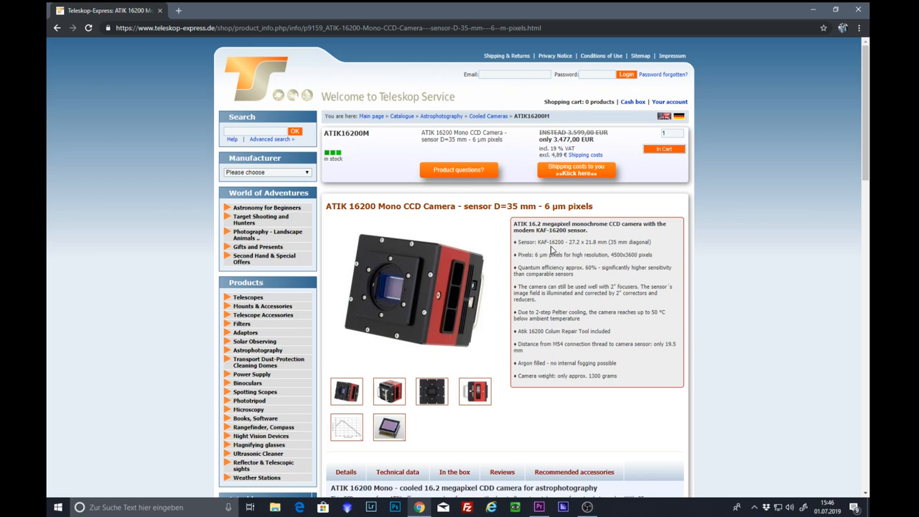
pyautogui.moveTo(616, 250)
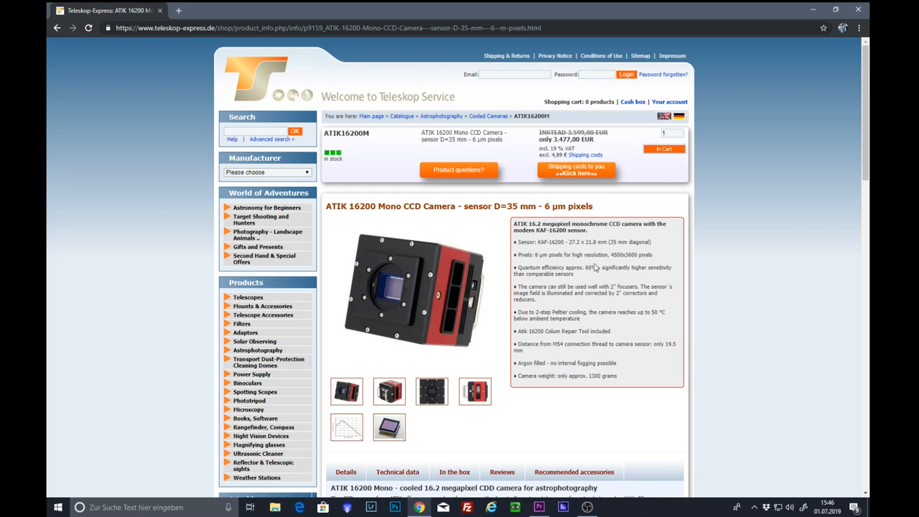
pyautogui.moveTo(612, 261)
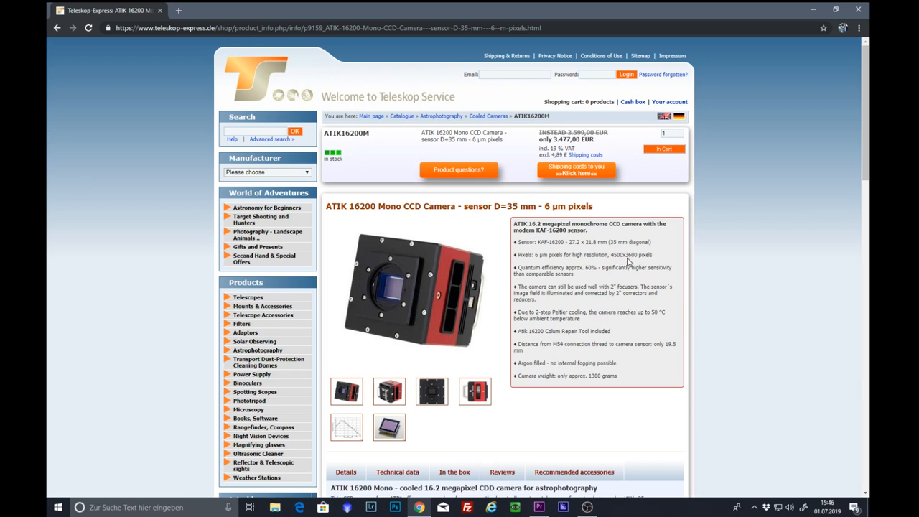
# Scroll the ATIK 16200 Mono page down to its description and features section.
pyautogui.scroll(-3)
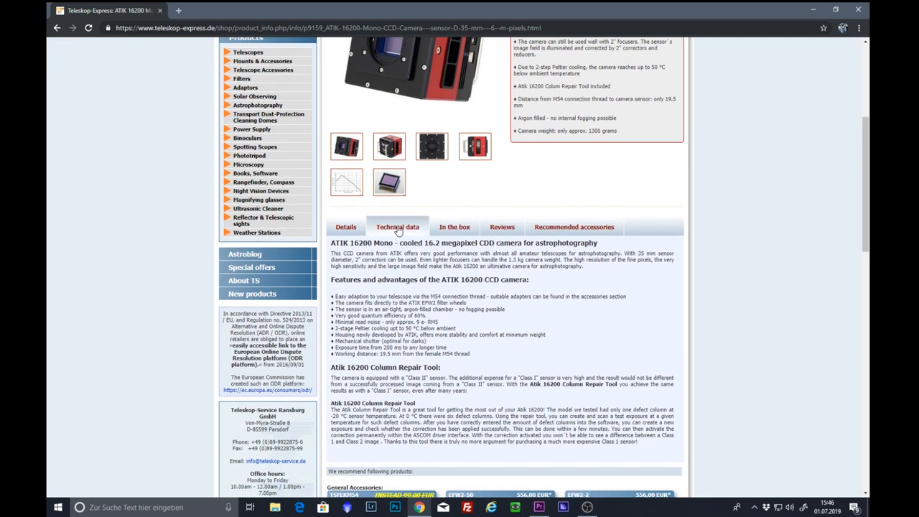
# Show the ATIK 16200 technical data, then return to the Atik CCD camera listing.
pyautogui.click(396, 227)
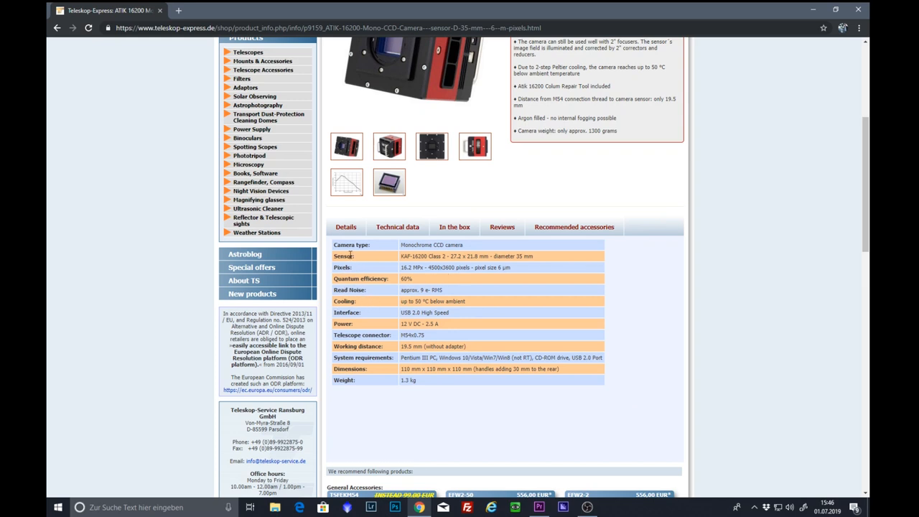
pyautogui.moveTo(362, 315)
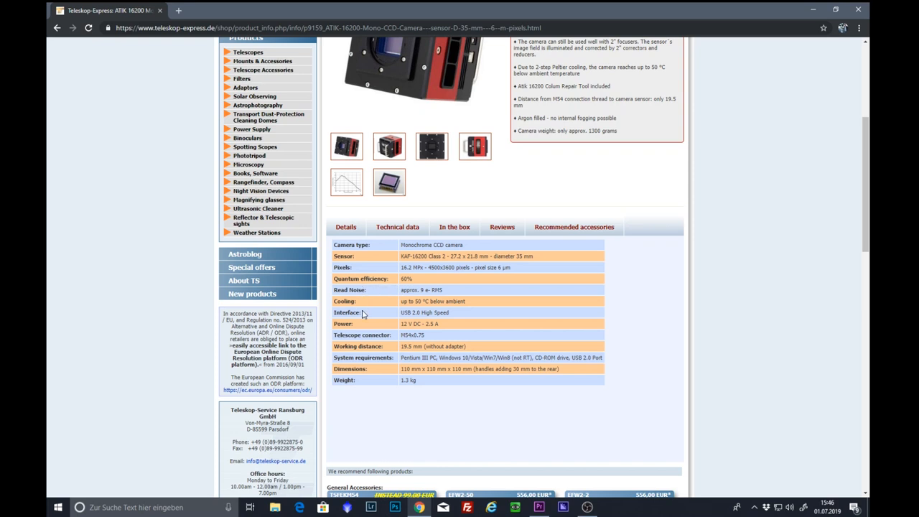
pyautogui.moveTo(420, 336)
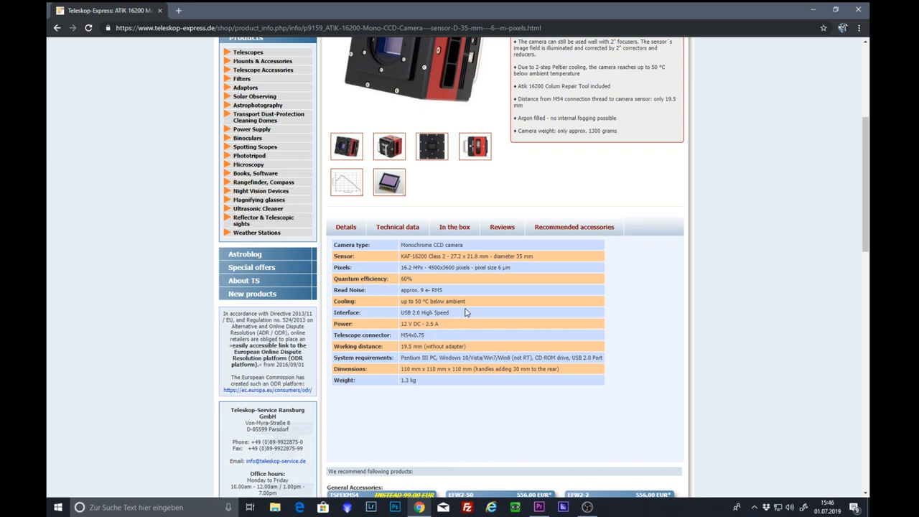
pyautogui.moveTo(517, 318)
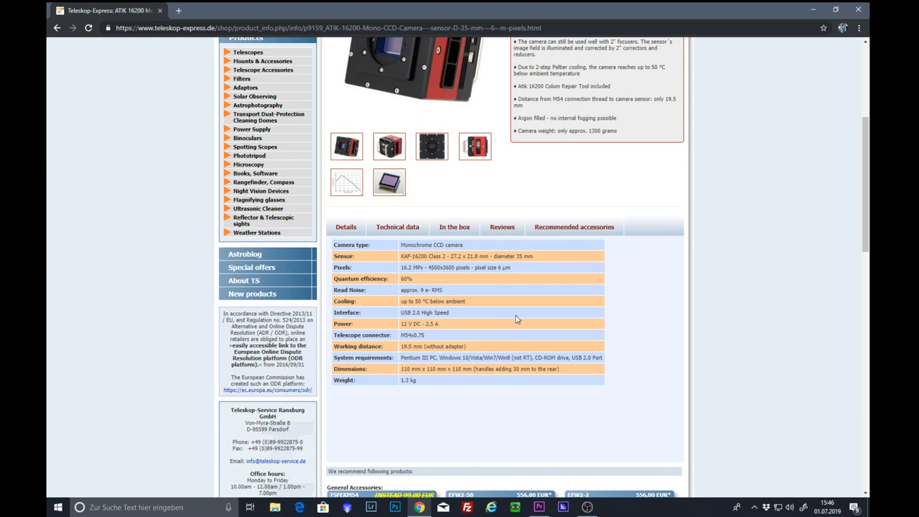
pyautogui.moveTo(505, 318)
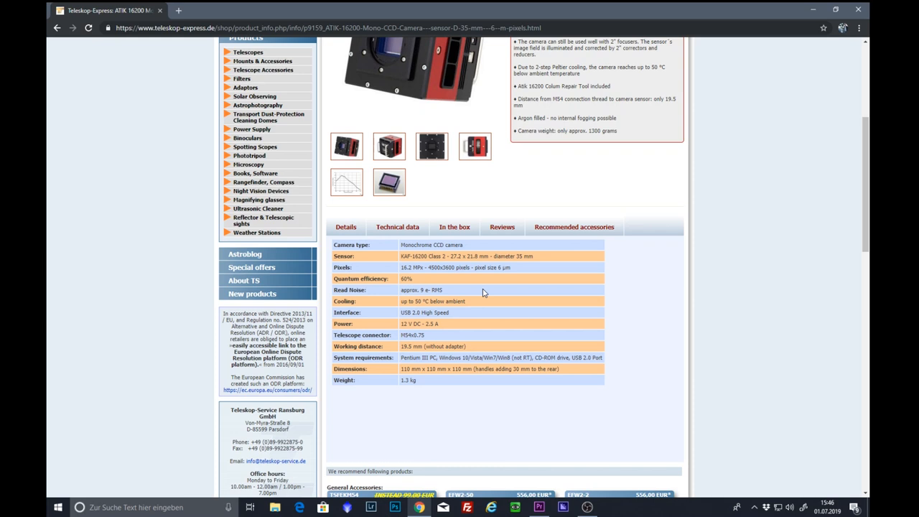
pyautogui.moveTo(465, 294)
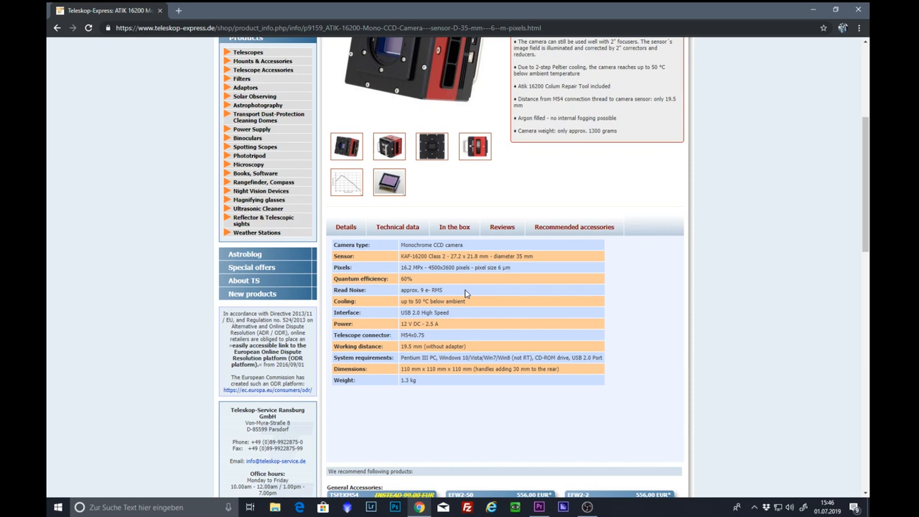
pyautogui.moveTo(560, 328)
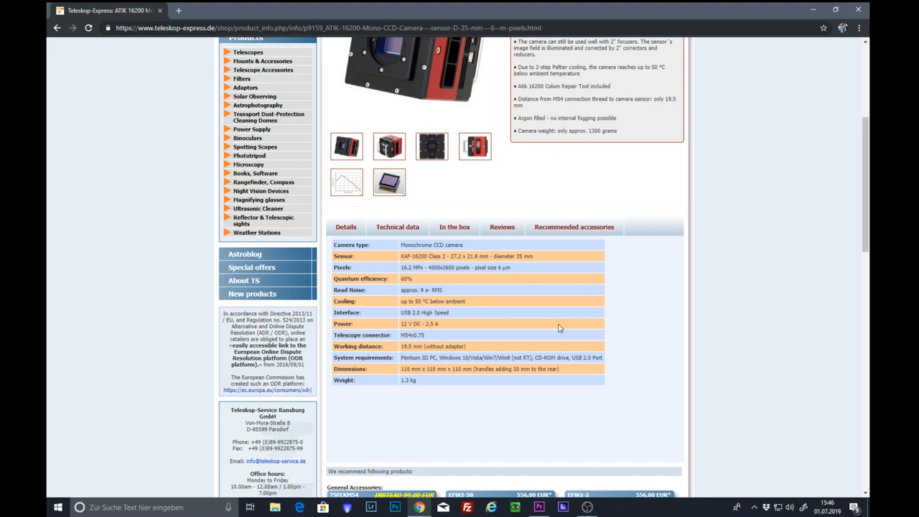
pyautogui.scroll(3)
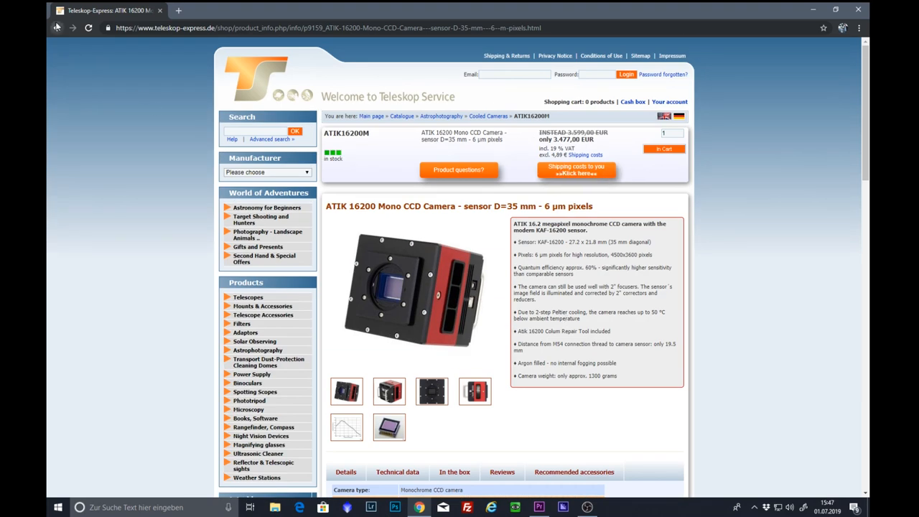
pyautogui.click(57, 27)
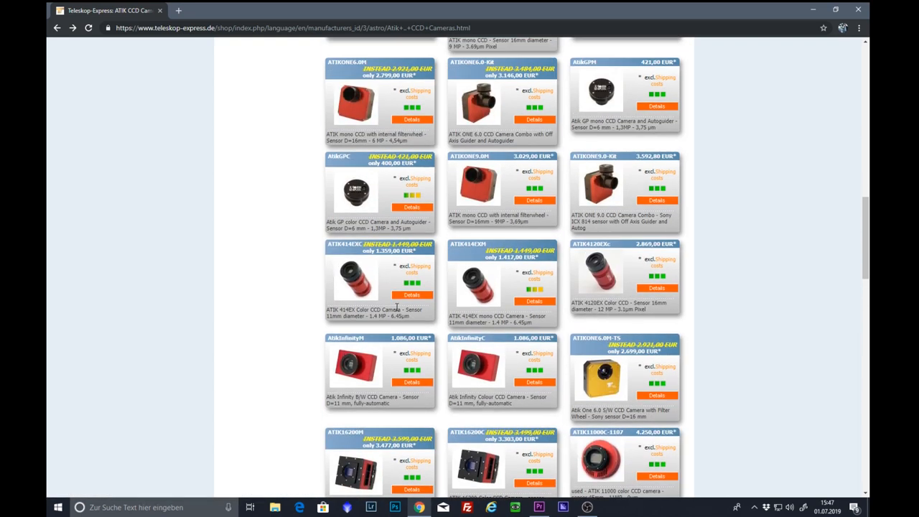
# Scroll through the ATIK 11000M description and included items, then back to the top.
pyautogui.scroll(3)
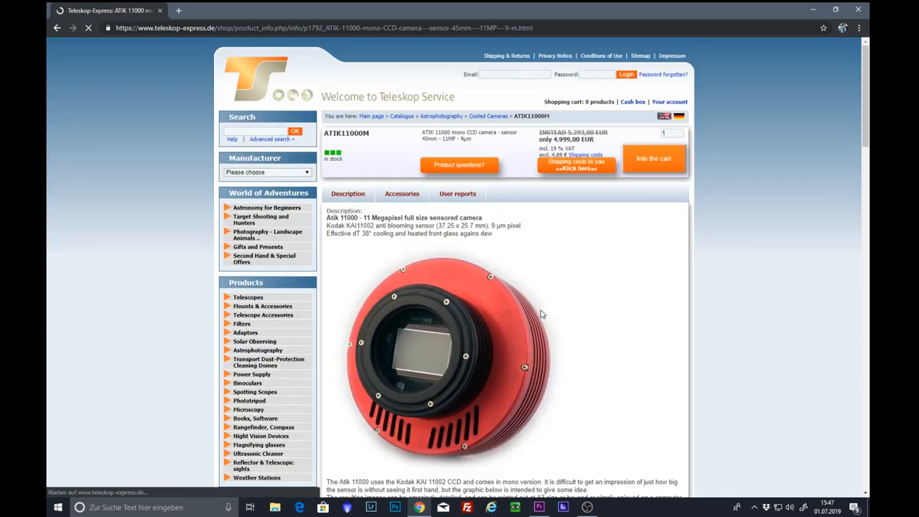
pyautogui.scroll(-3)
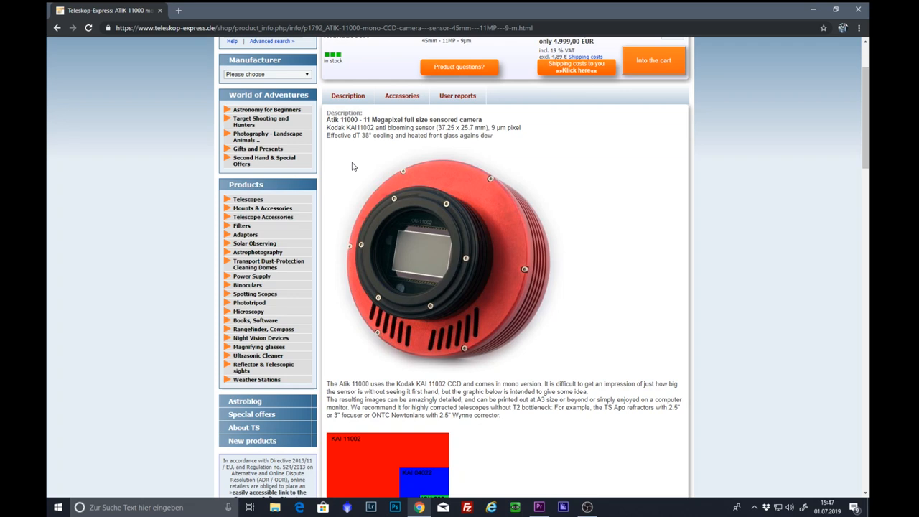
pyautogui.moveTo(561, 145)
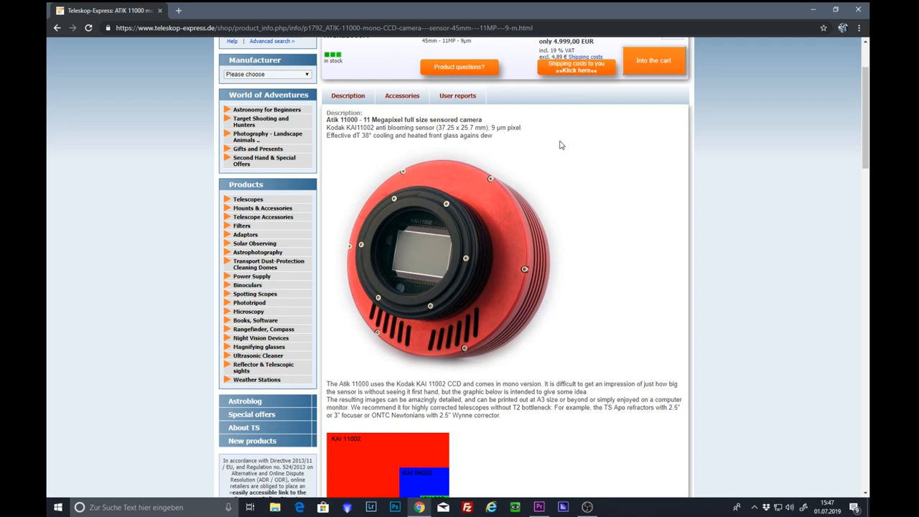
pyautogui.scroll(-3)
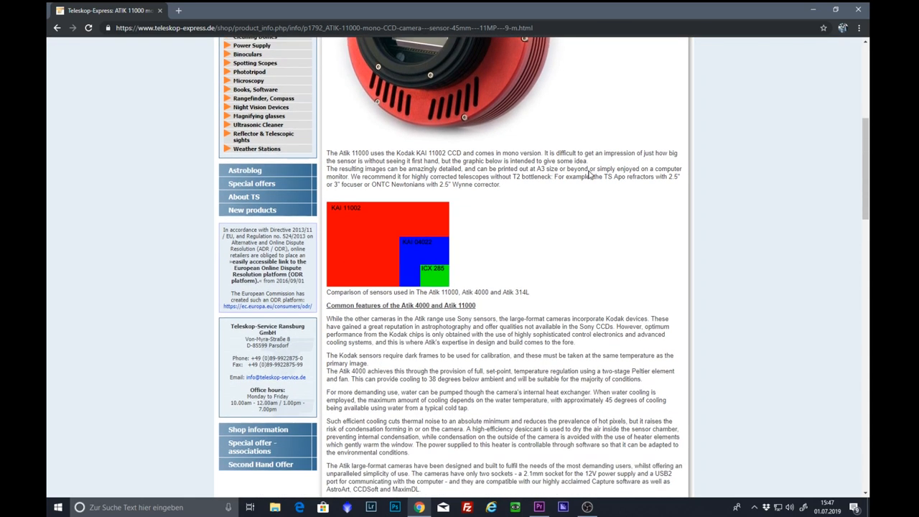
pyautogui.scroll(-3)
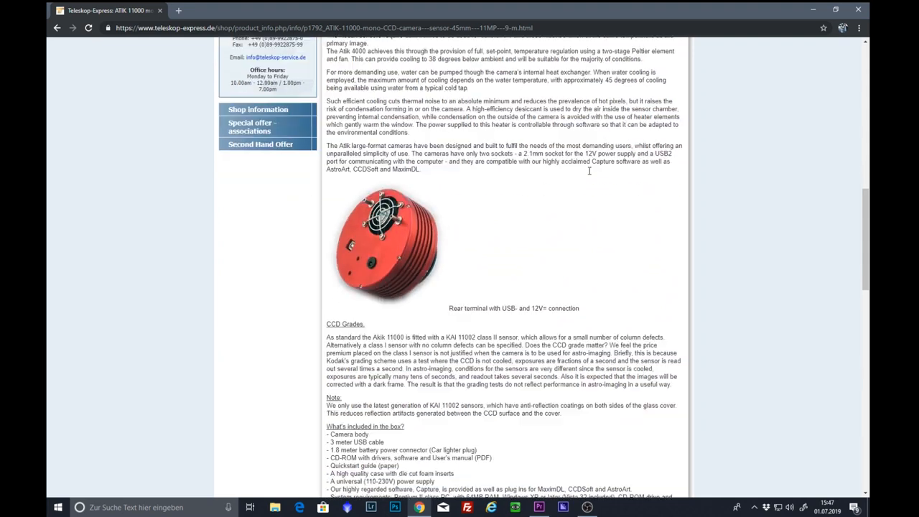
pyautogui.scroll(-3)
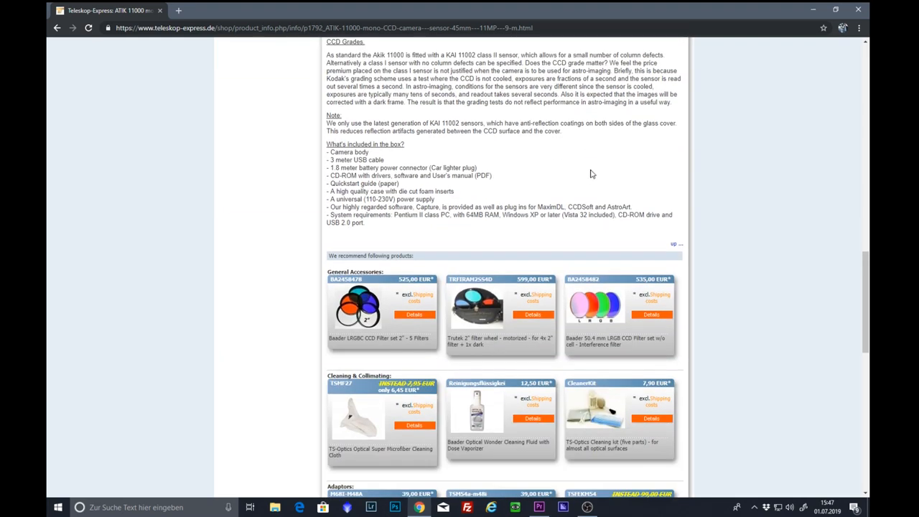
pyautogui.scroll(3)
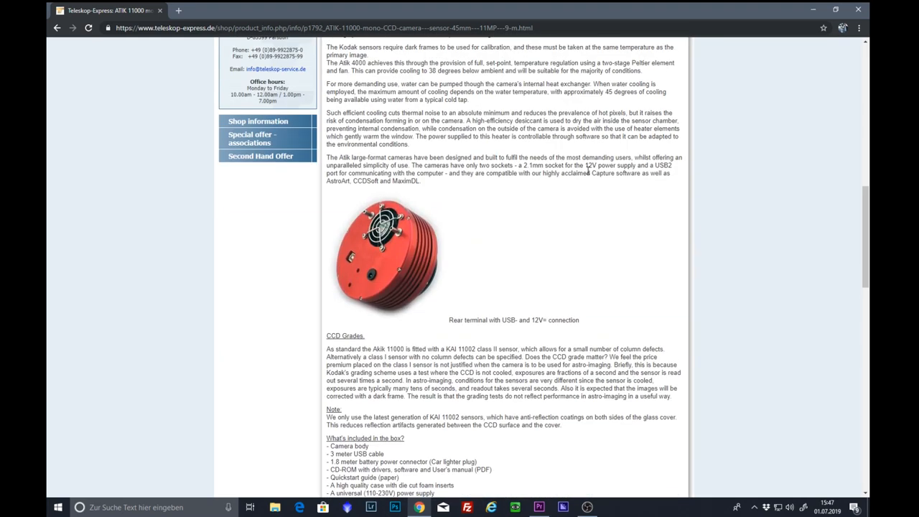
pyautogui.scroll(3)
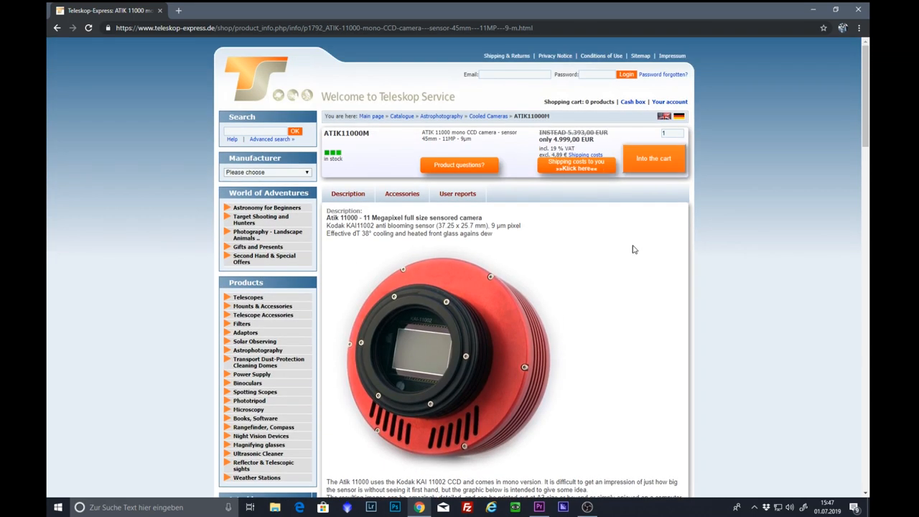
pyautogui.moveTo(620, 286)
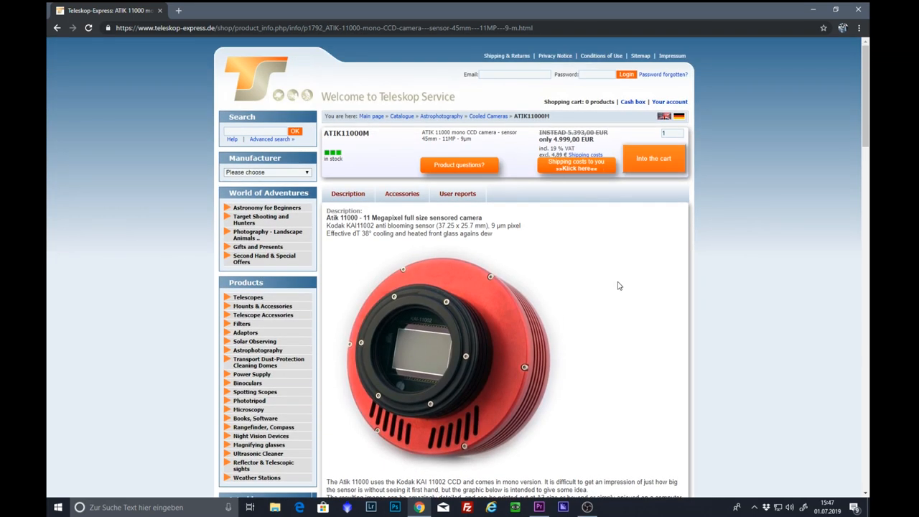
pyautogui.moveTo(615, 278)
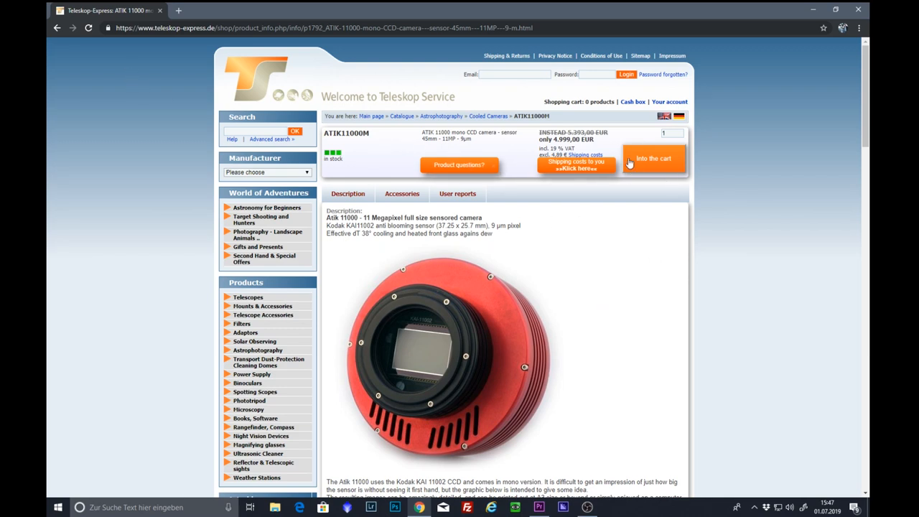
pyautogui.moveTo(618, 153)
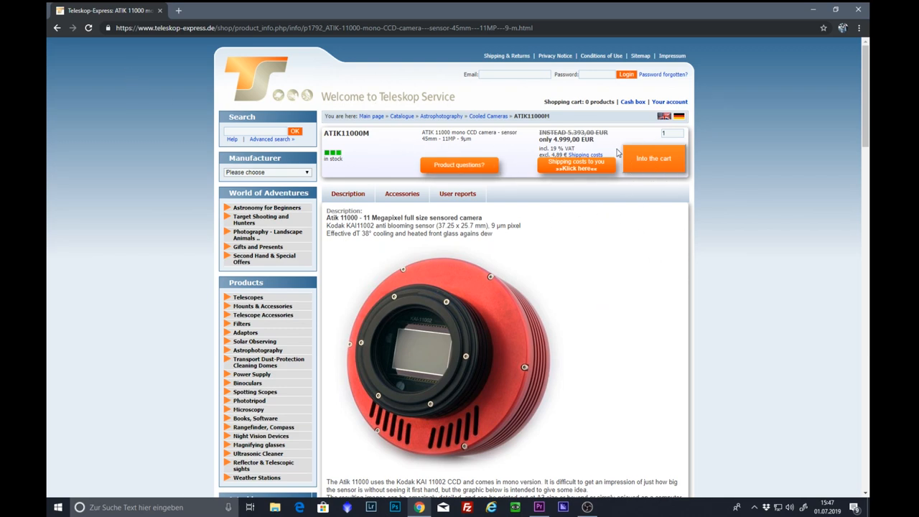
pyautogui.moveTo(653, 164)
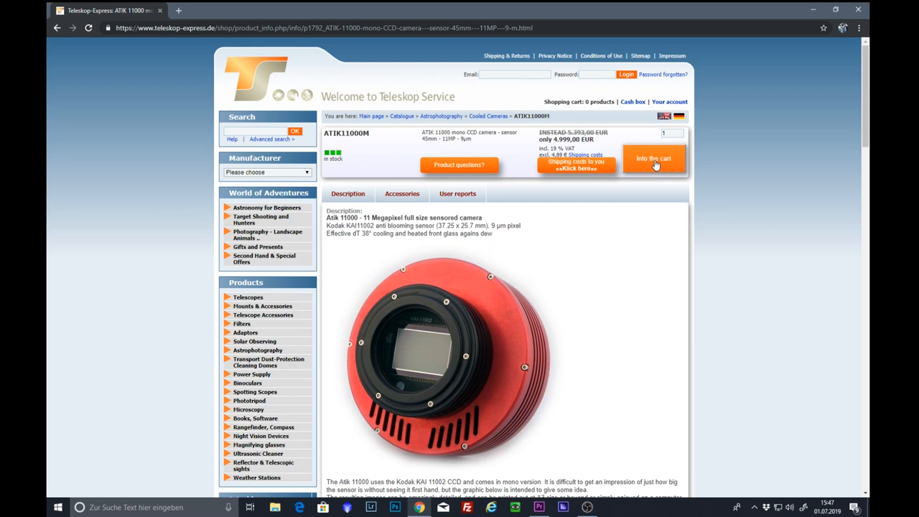
pyautogui.moveTo(588, 278)
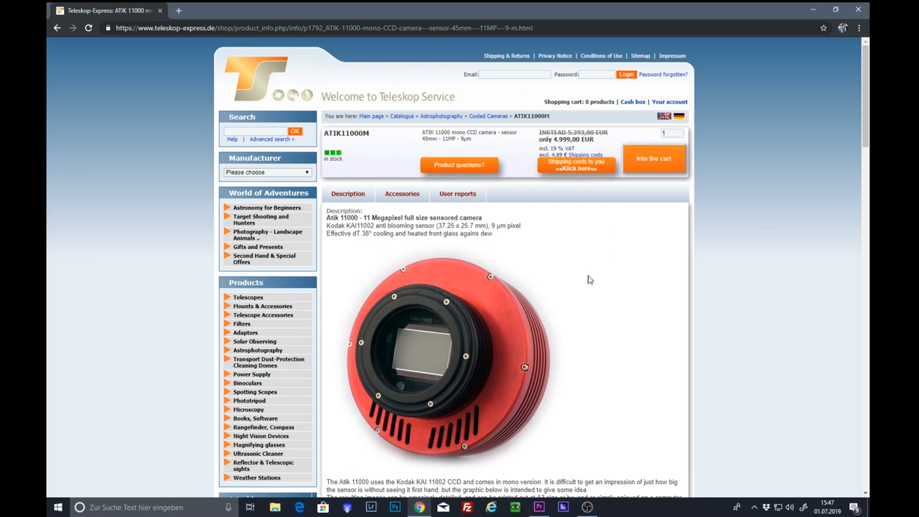